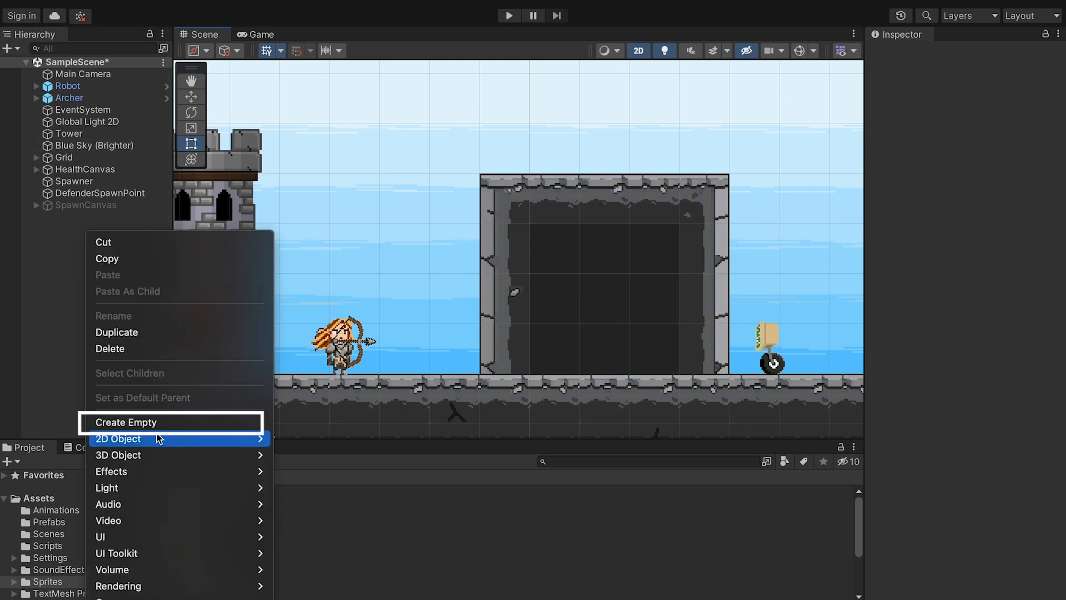
# - Create an empty Loot object and drop the Coin sprite into it as a child
pyautogui.click(127, 422)
pyautogui.write('Loot')
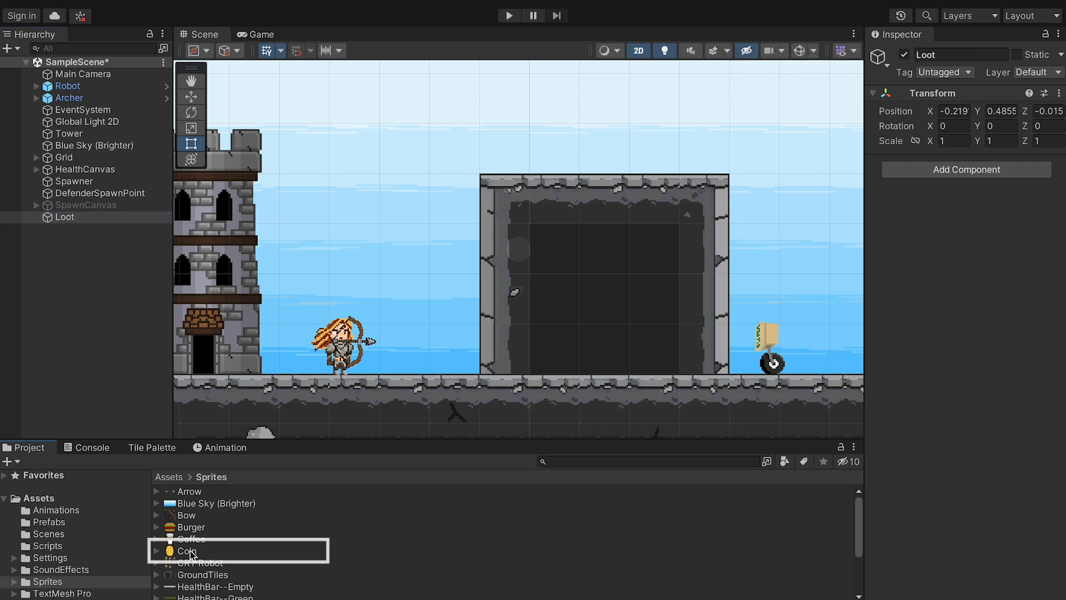
pyautogui.moveTo(185, 551); pyautogui.dragTo(737, 320)
pyautogui.write('0.6')
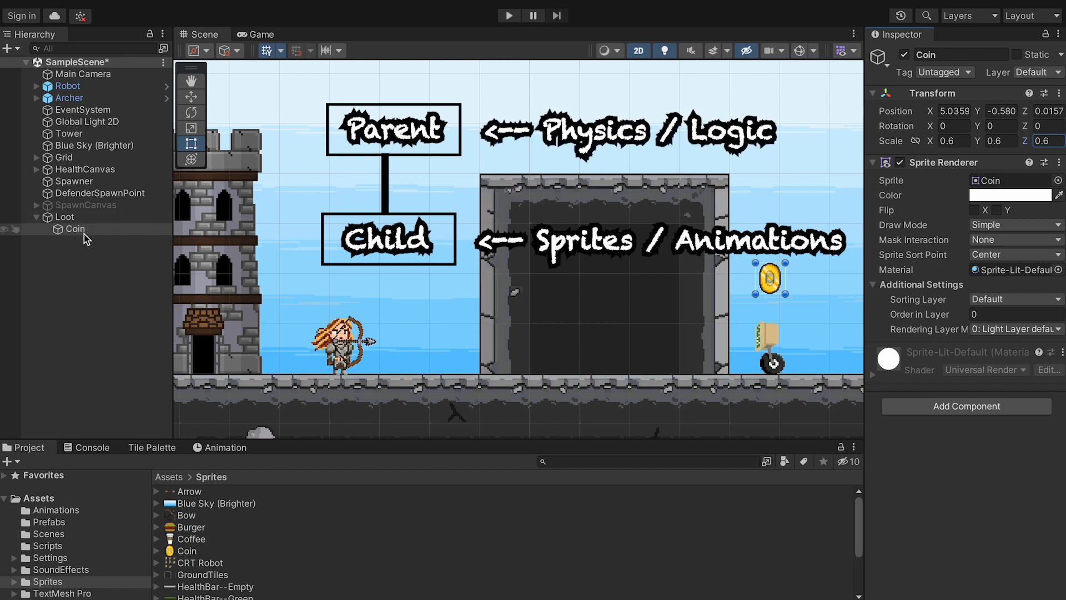
# - Rename the Coin child under Loot to 'Sprite' and select it for animating
pyautogui.click(64, 217)
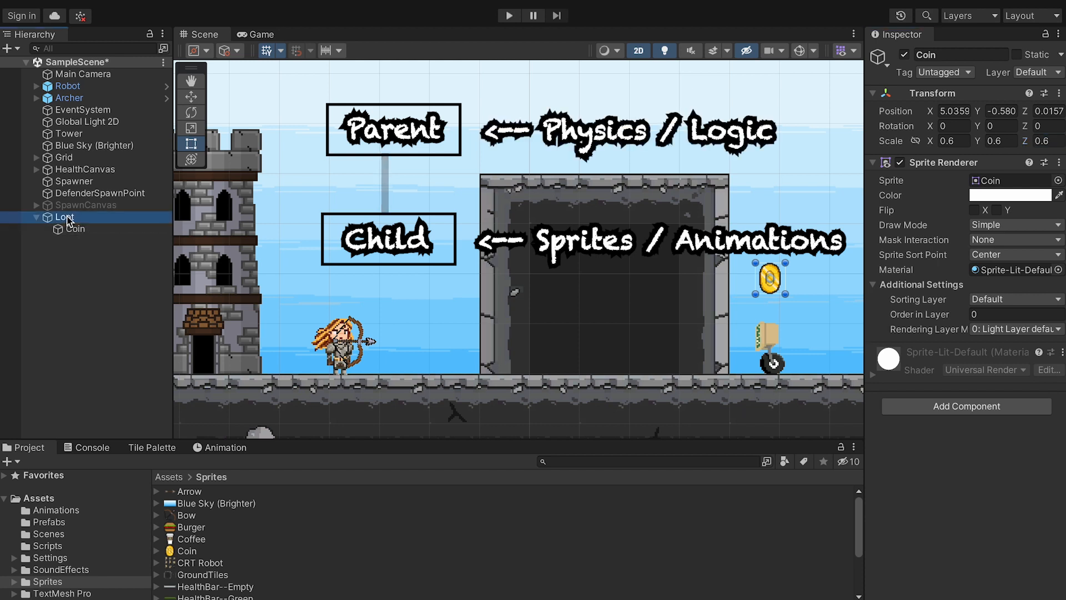
pyautogui.click(75, 229)
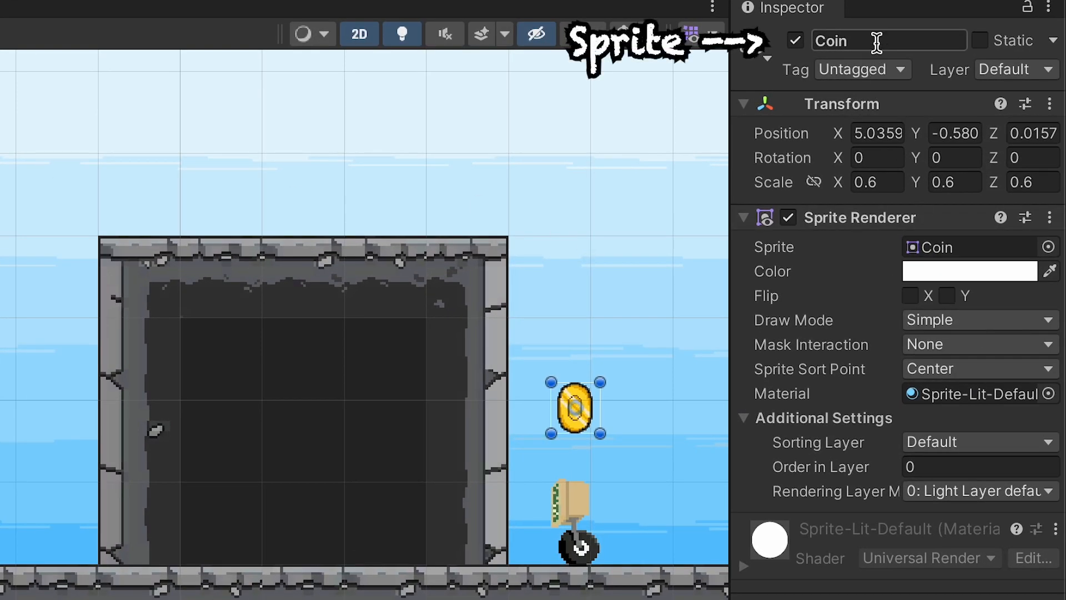
pyautogui.write('Sprite')
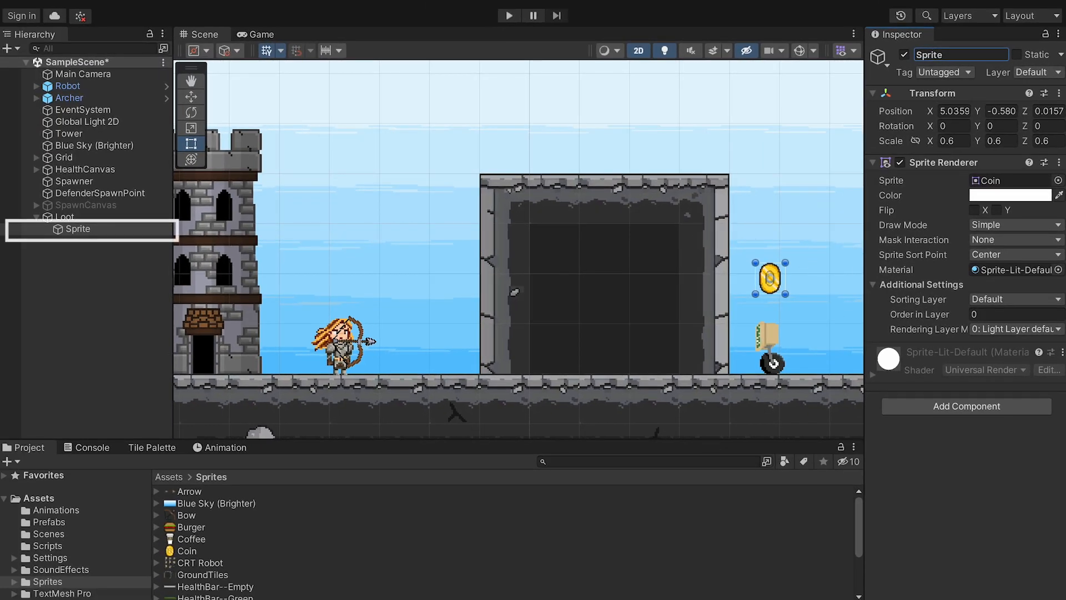
pyautogui.click(77, 229)
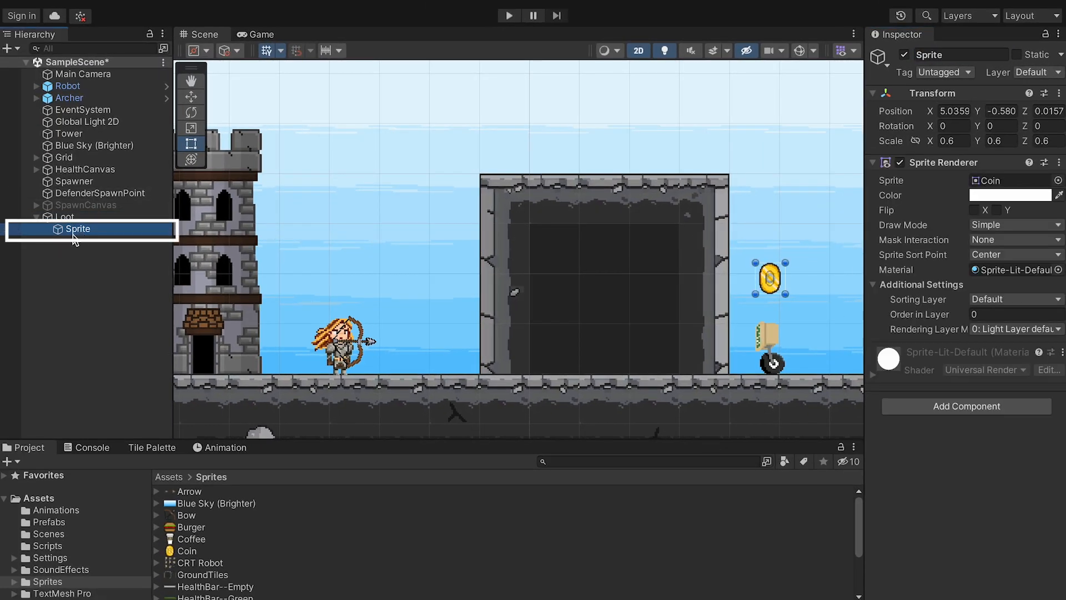
pyautogui.click(225, 447)
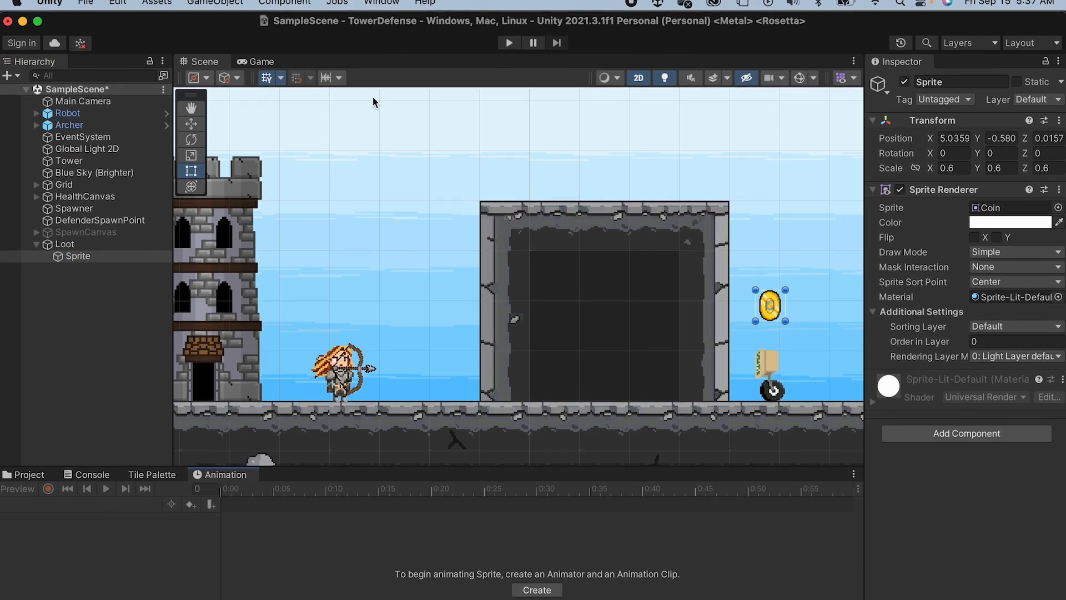
# - Create a LootAnimation clip for Sprite, adding an Animator, and reselect Sprite to record
pyautogui.click(381, 10)
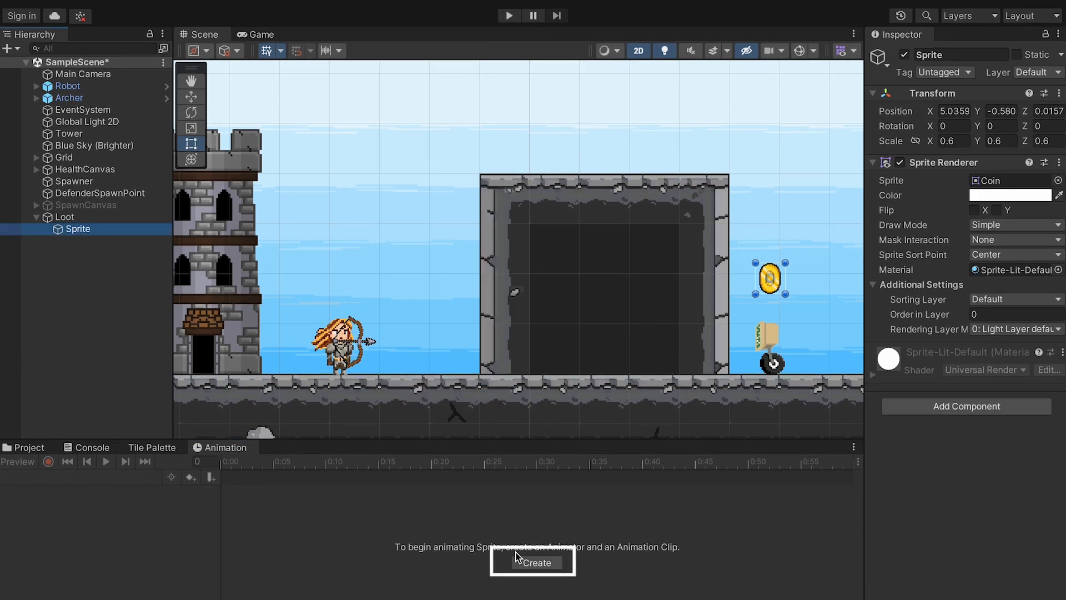
pyautogui.click(538, 562)
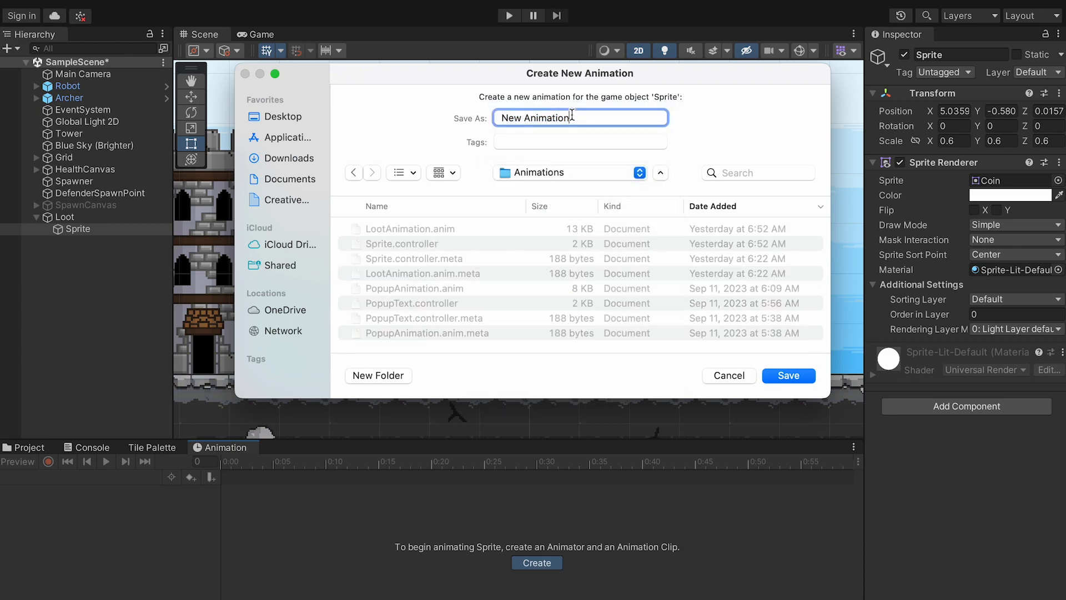
pyautogui.click(788, 375)
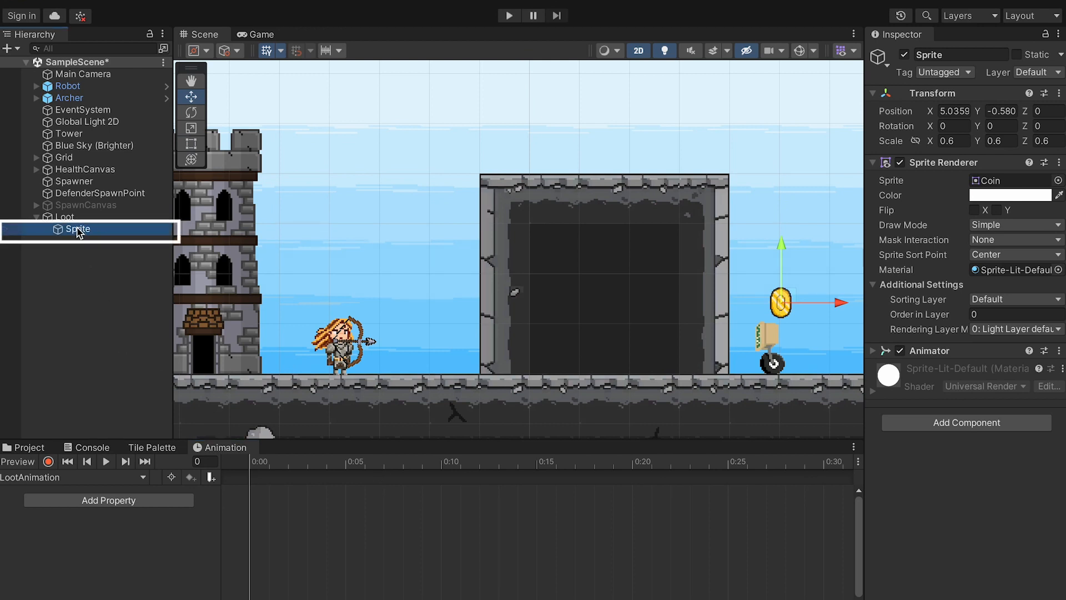
pyautogui.click(49, 477)
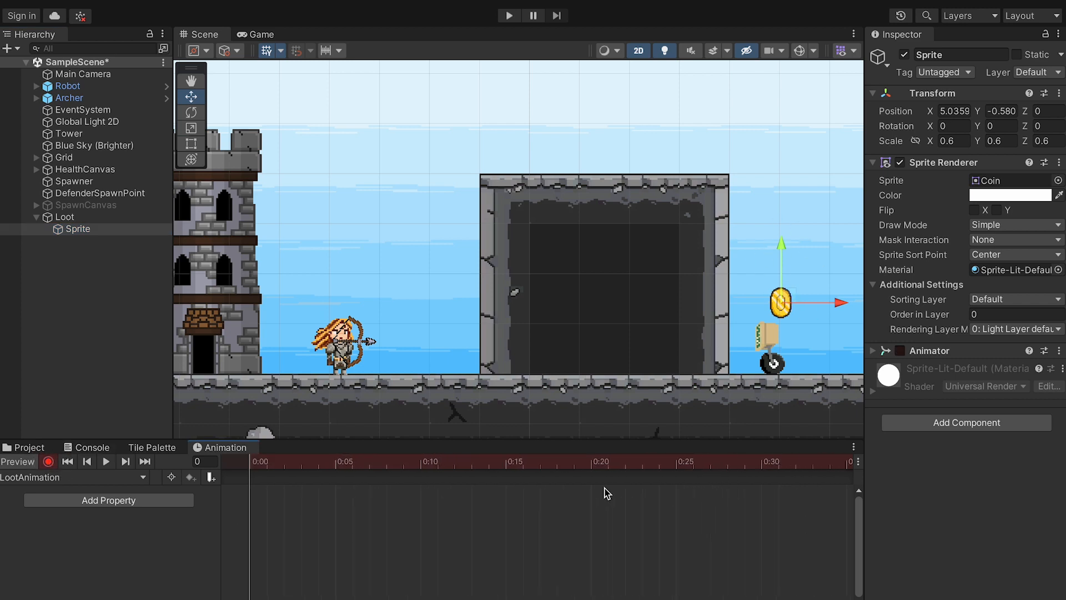
# - Key the Sprite position at frame 30 with Y raised to 1.35
pyautogui.click(646, 462)
pyautogui.write('1.35')
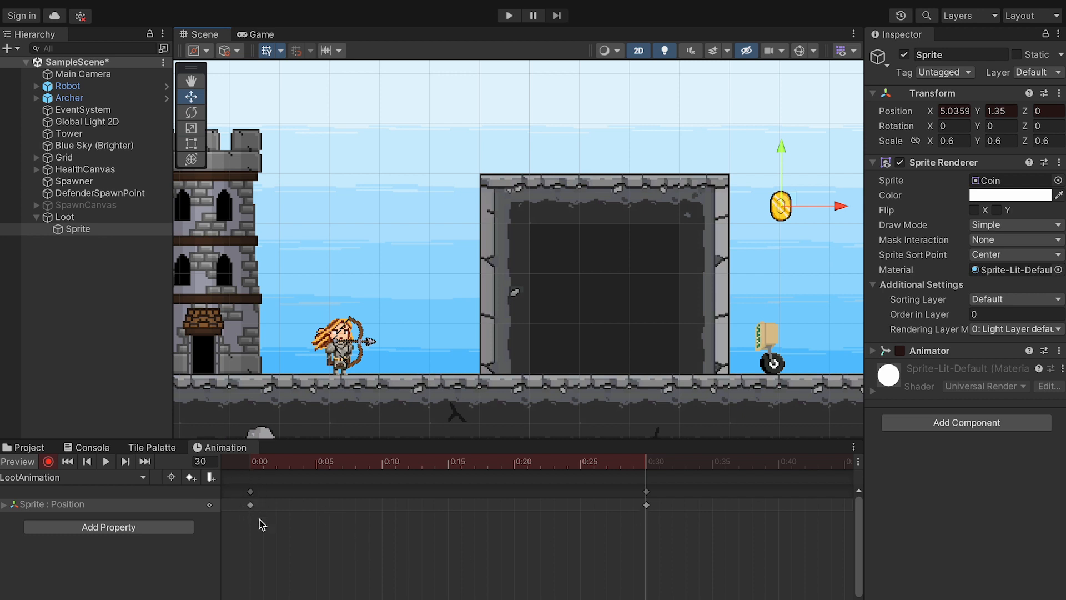
pyautogui.moveTo(299, 484)
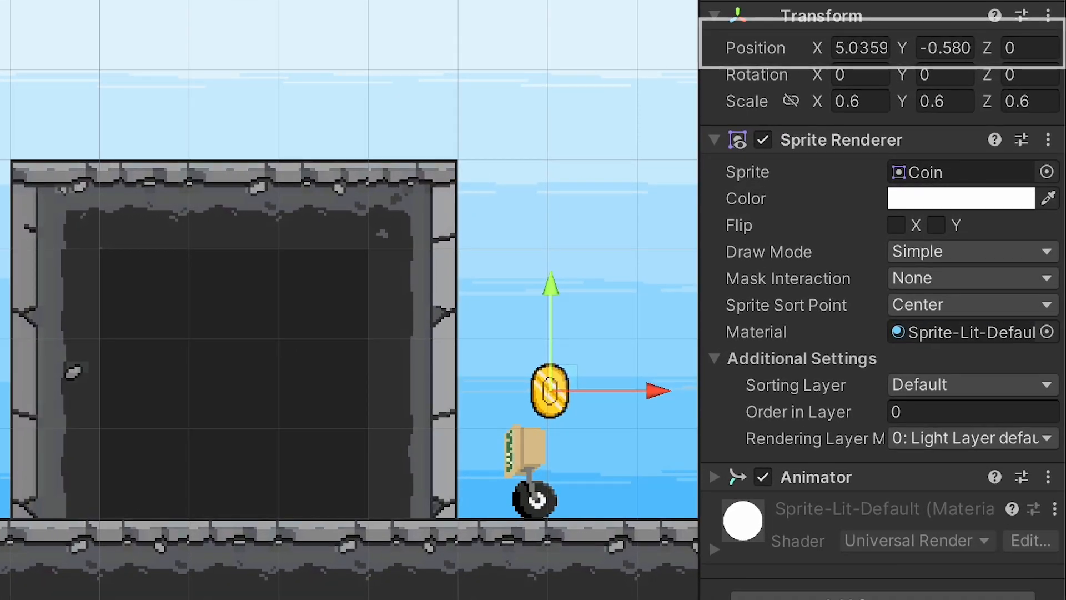
pyautogui.moveTo(345, 198)
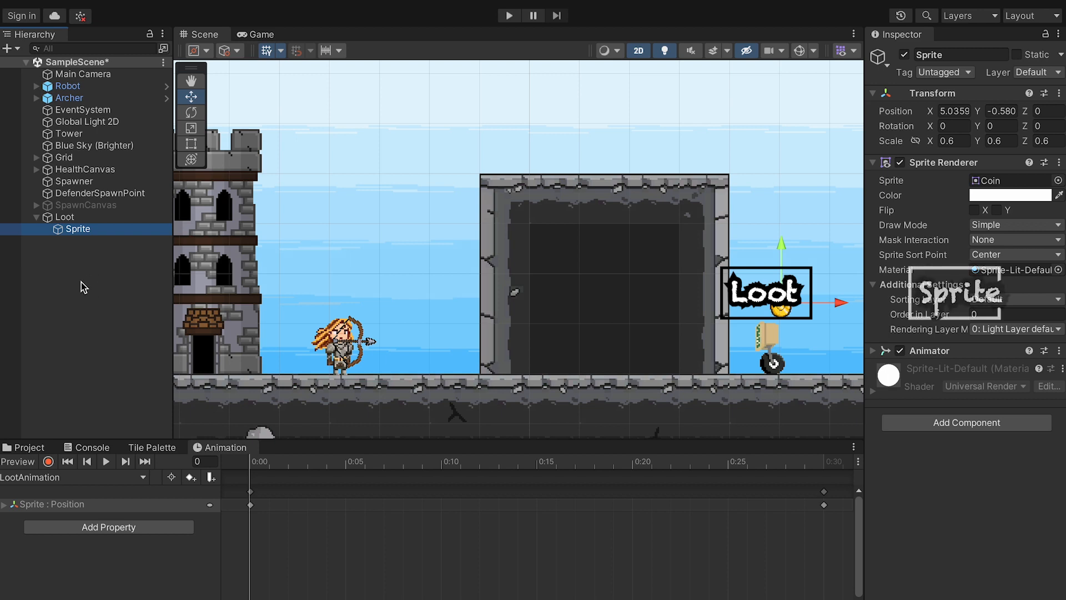
pyautogui.moveTo(85, 218)
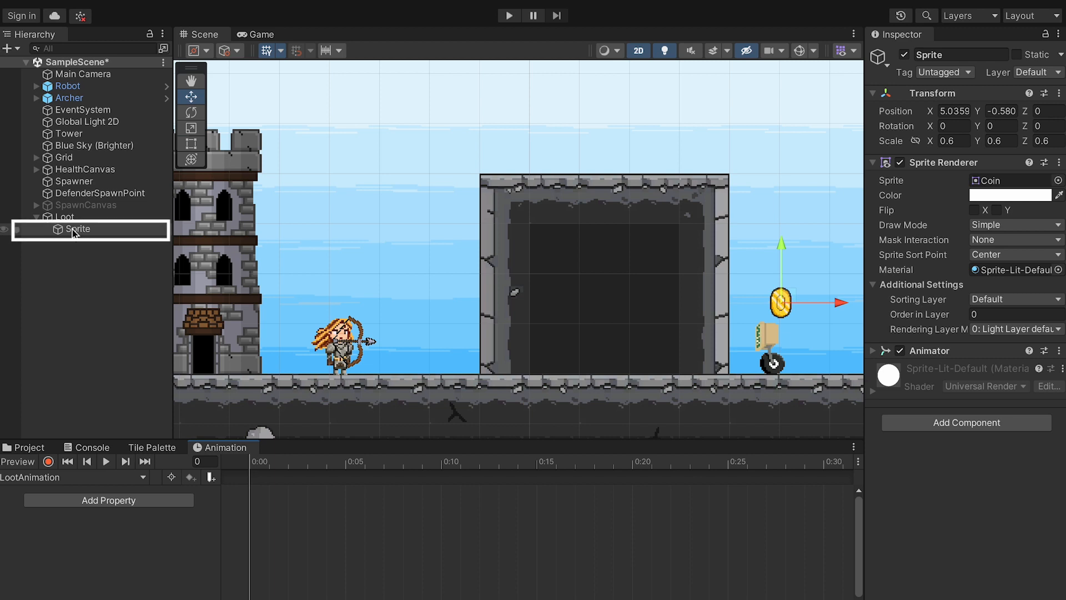
# - Zero the Sprite's local position and move the Loot parent above the robot, then reselect Sprite
pyautogui.click(953, 111)
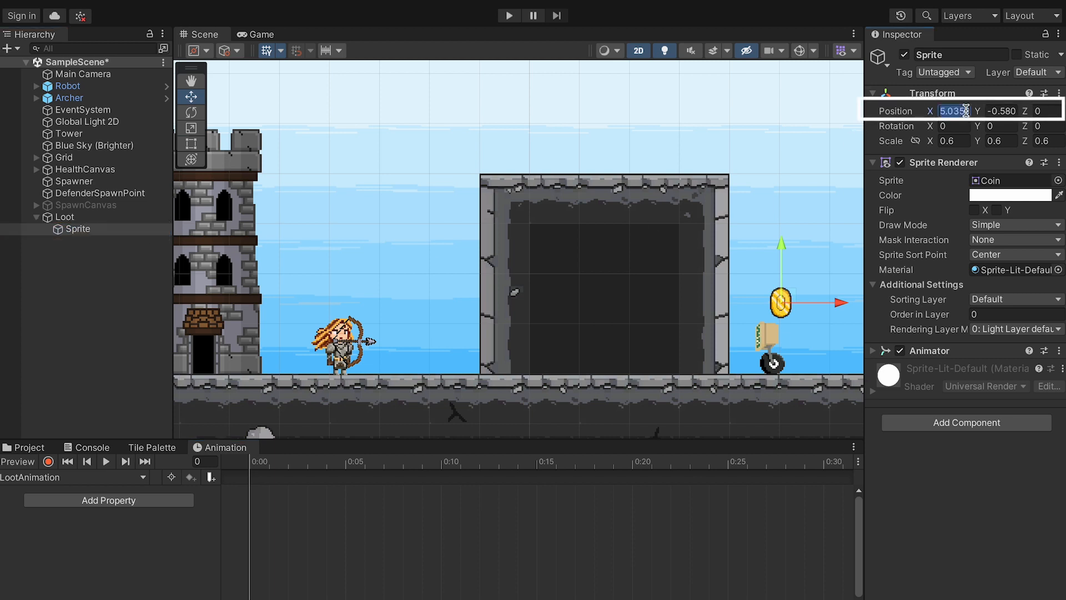
pyautogui.write('0')
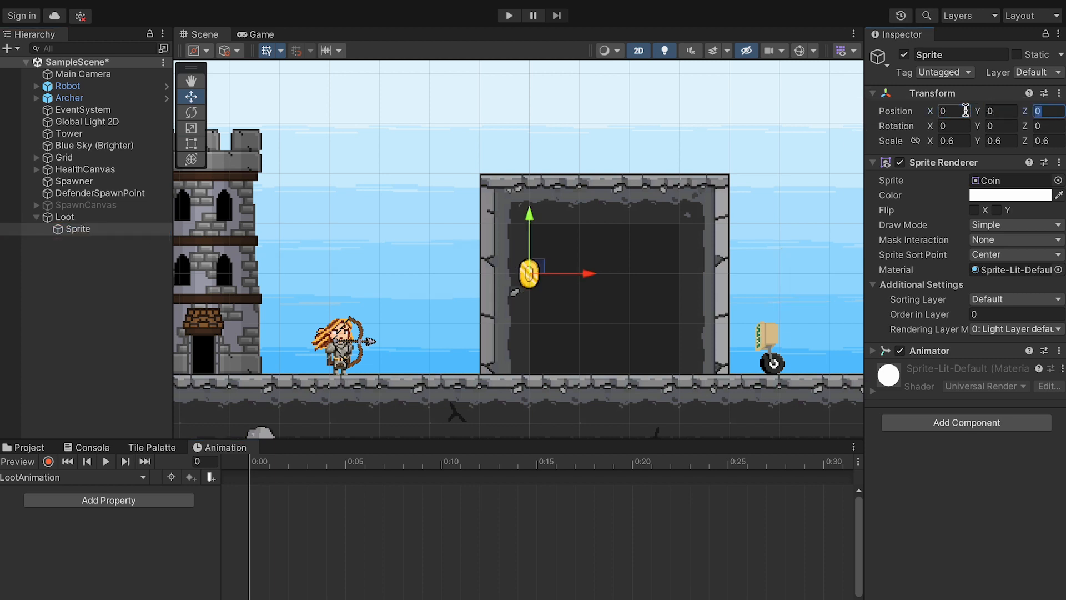
pyautogui.click(64, 217)
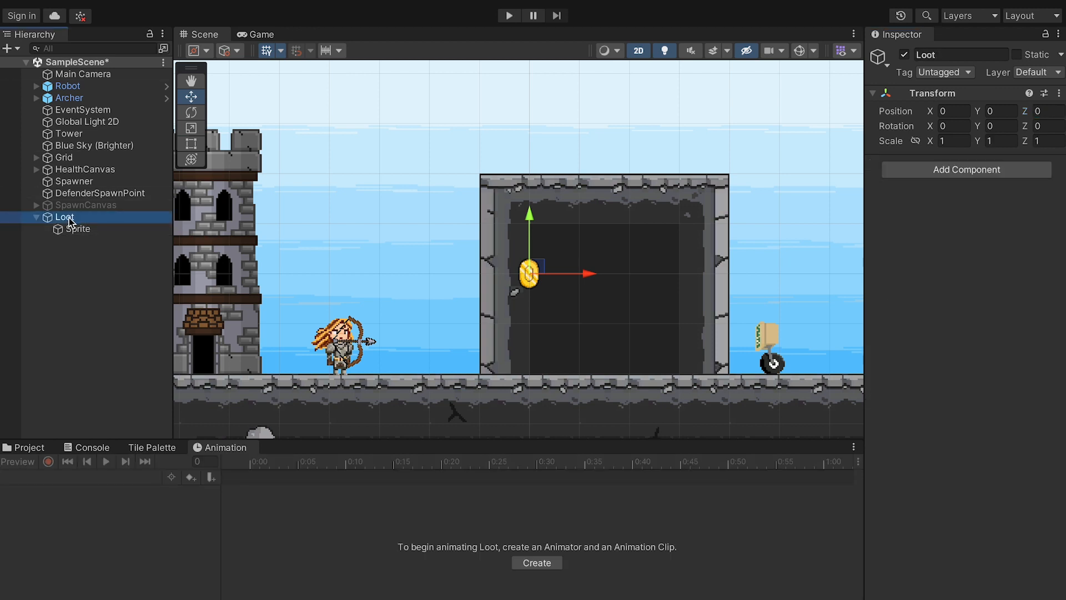
pyautogui.moveTo(528, 274); pyautogui.dragTo(778, 284)
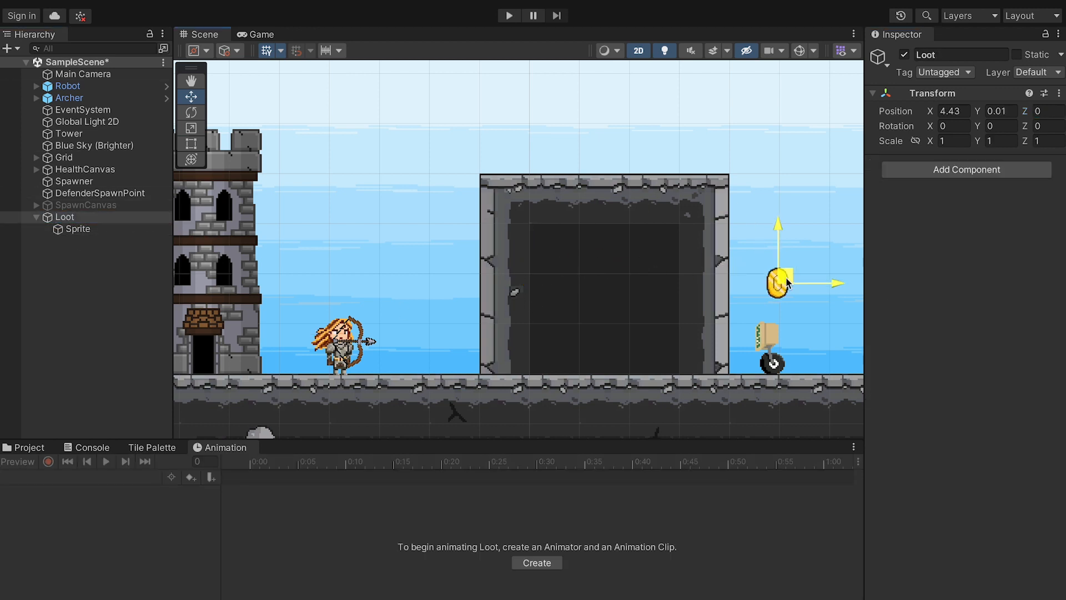
pyautogui.click(78, 229)
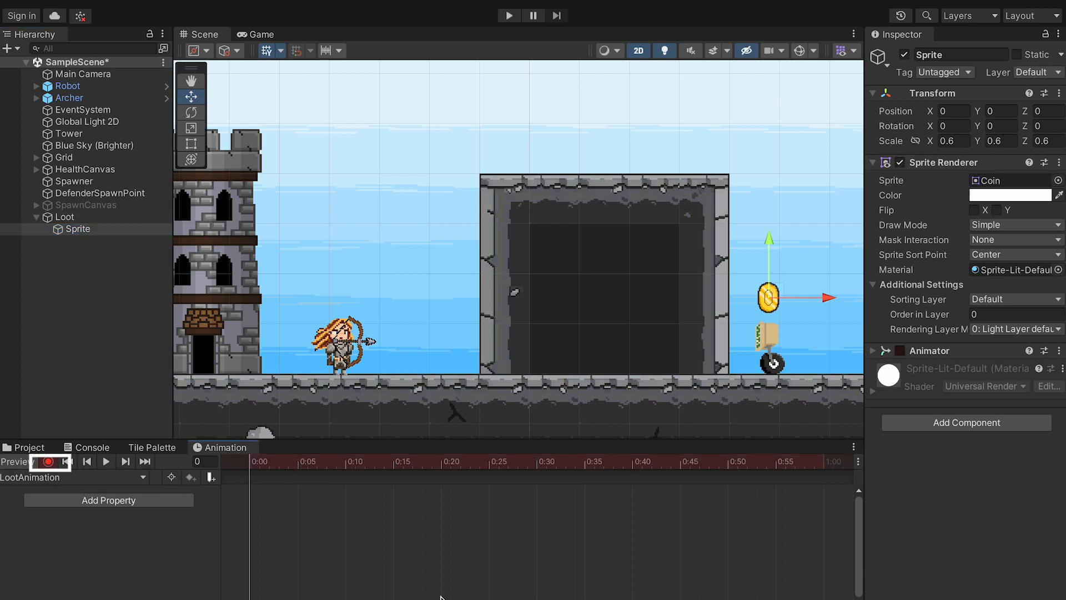
# - Key the coin rising to Y 1.64 at 0.8 scale by frame 15 and settling back, then preview it
pyautogui.click(394, 462)
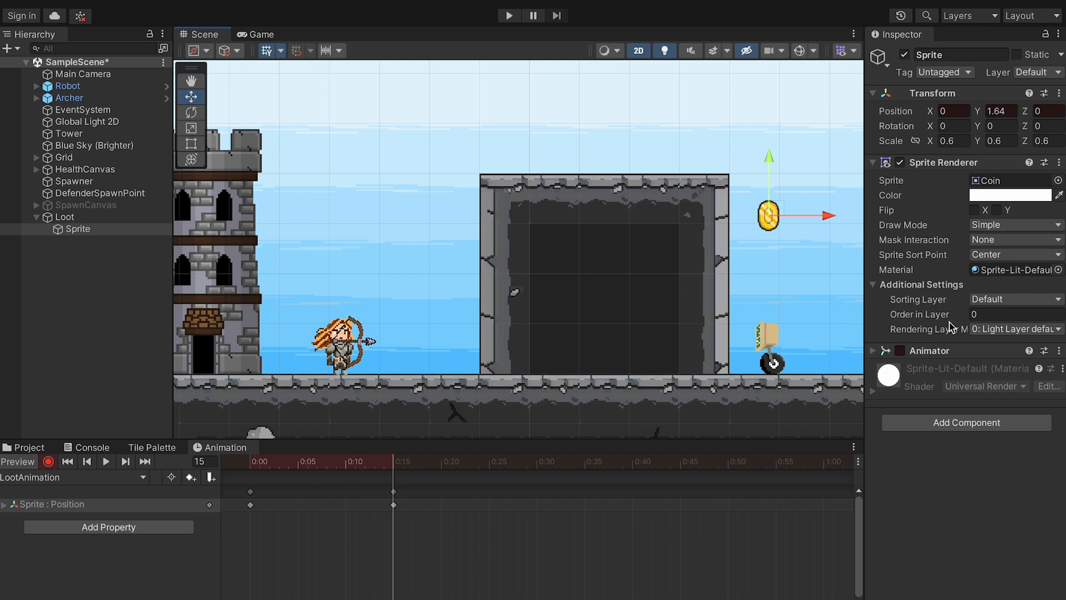
pyautogui.click(950, 141)
pyautogui.write('0.8')
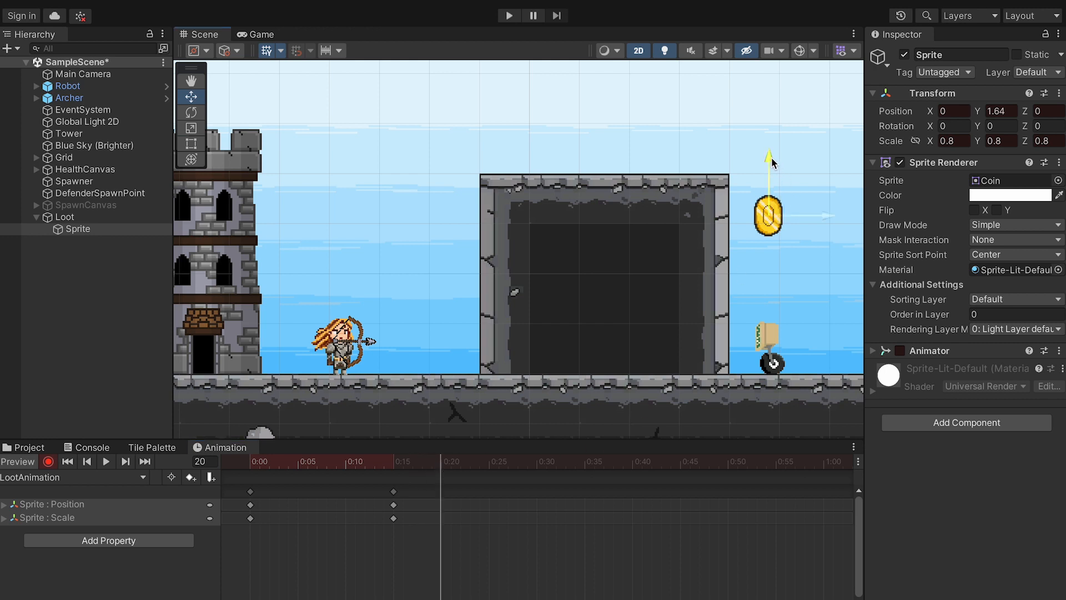
pyautogui.click(442, 465)
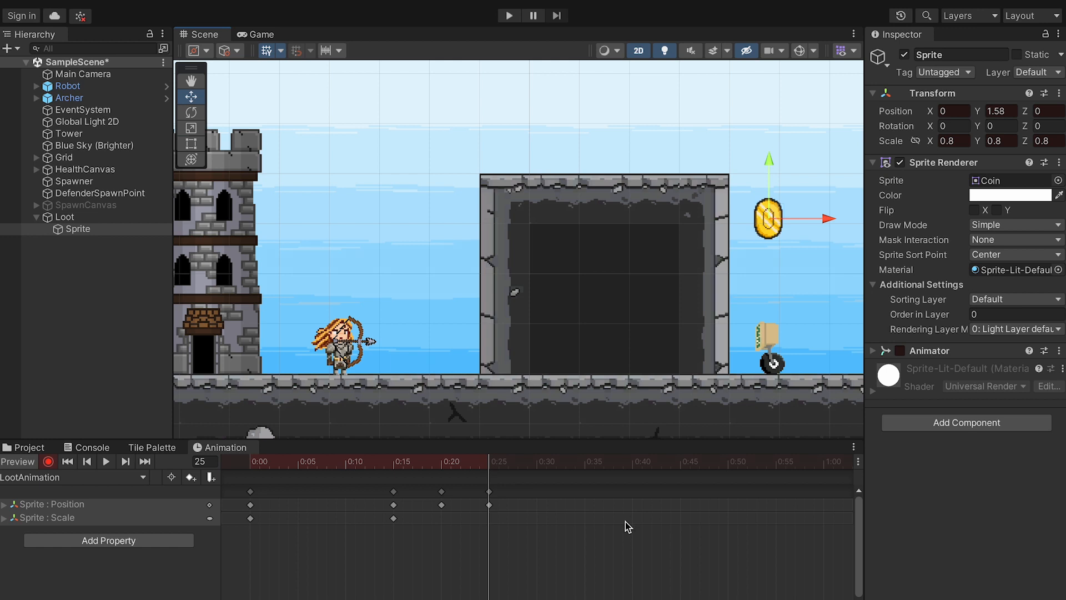
pyautogui.moveTo(565, 492)
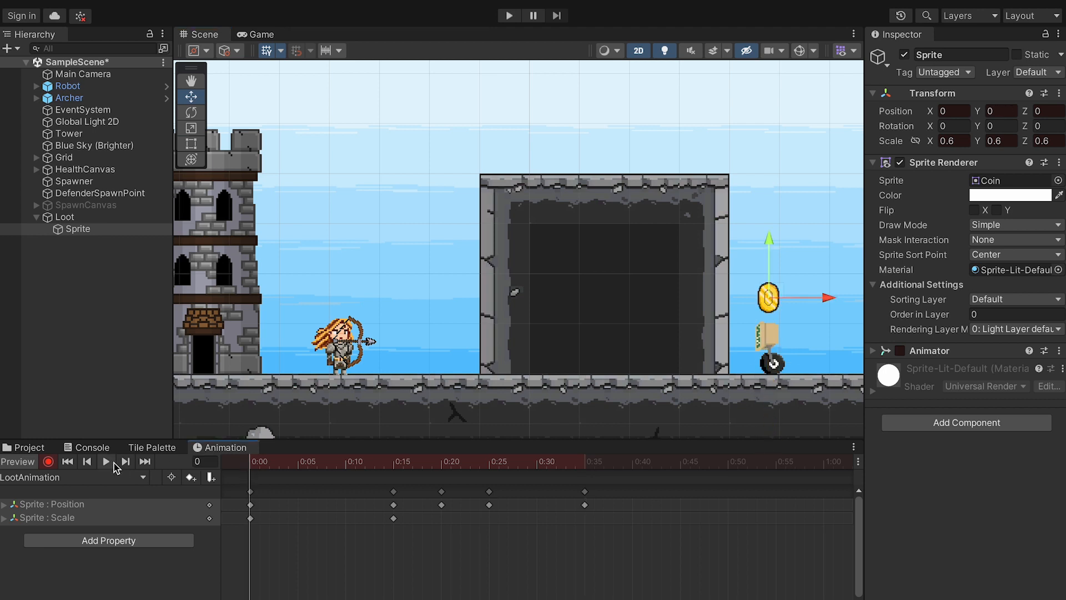
pyautogui.click(107, 461)
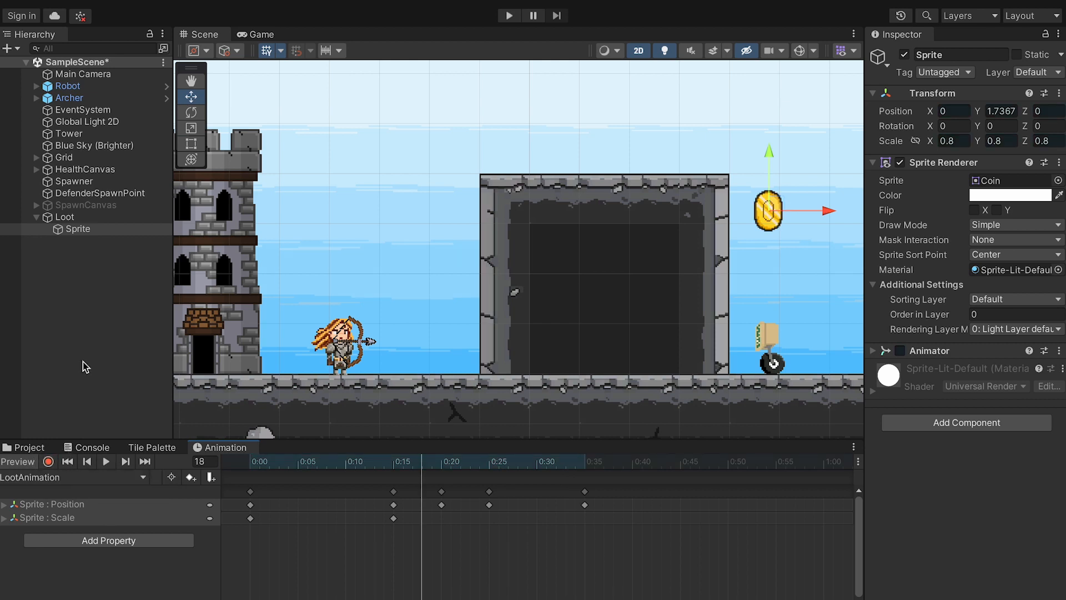
pyautogui.moveTo(84, 220)
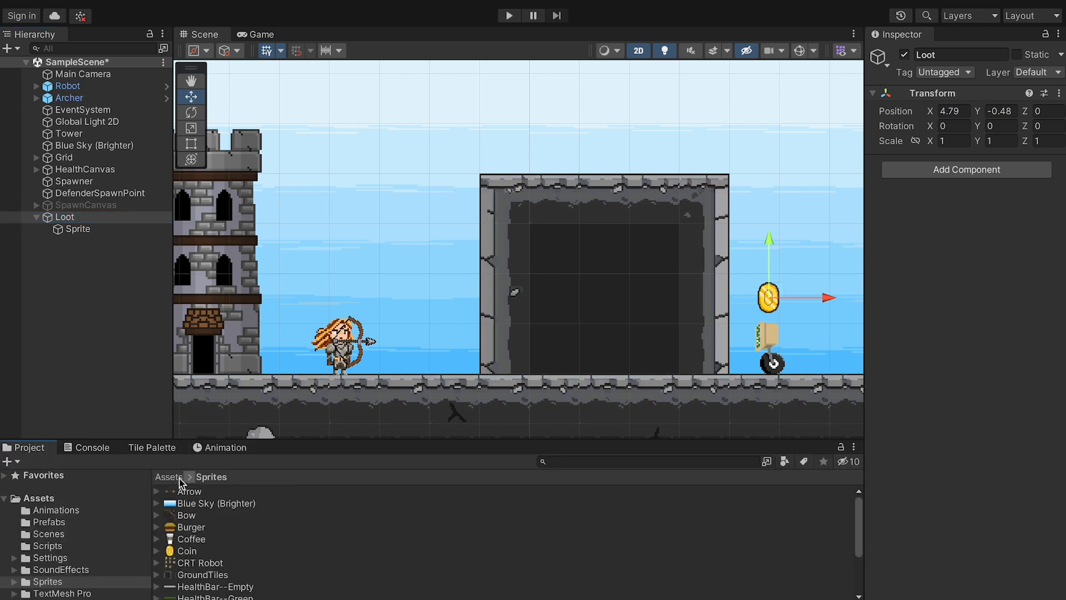
# - Create a LootDrop C# script in Assets/Scripts and open it for editing
pyautogui.click(43, 545)
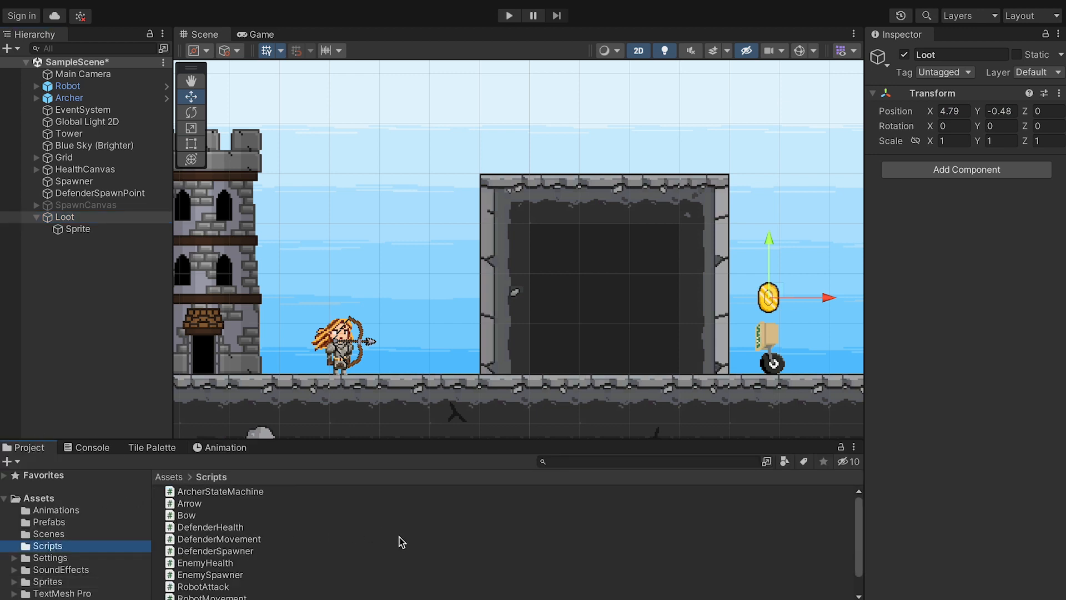
pyautogui.rightClick(401, 542)
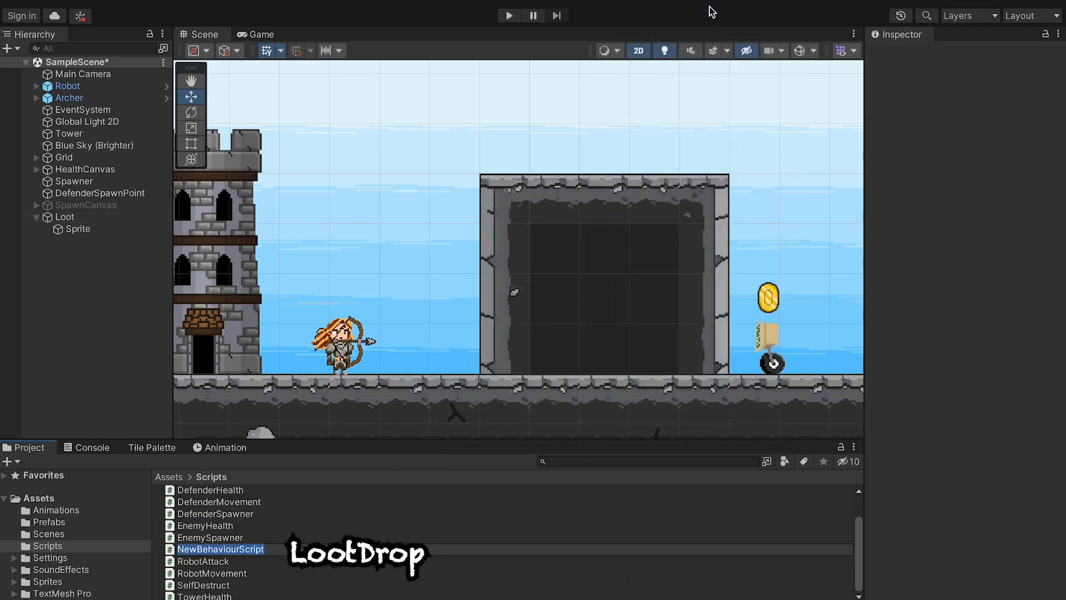
pyautogui.doubleClick(221, 549)
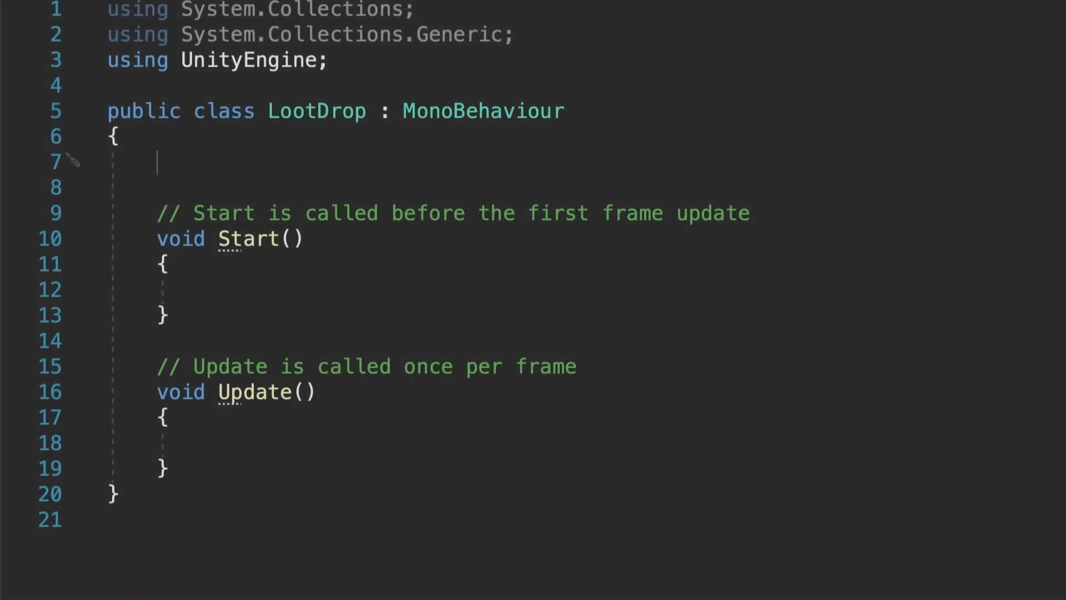
# - Declare a 'public int quantity;' field in the LootDrop class
pyautogui.write('public int qua')
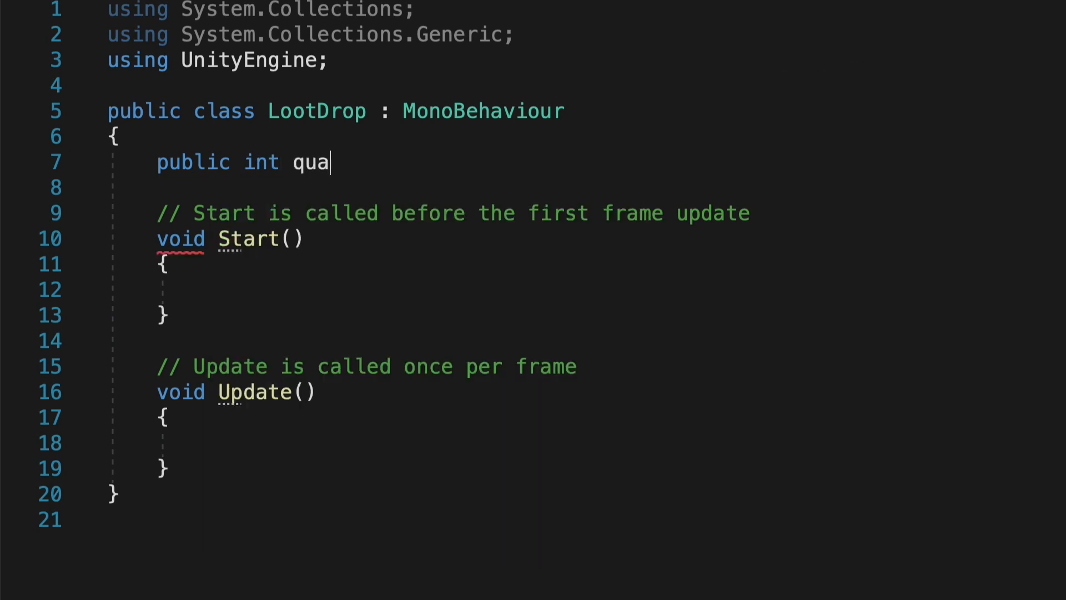
pyautogui.write('ntity;')
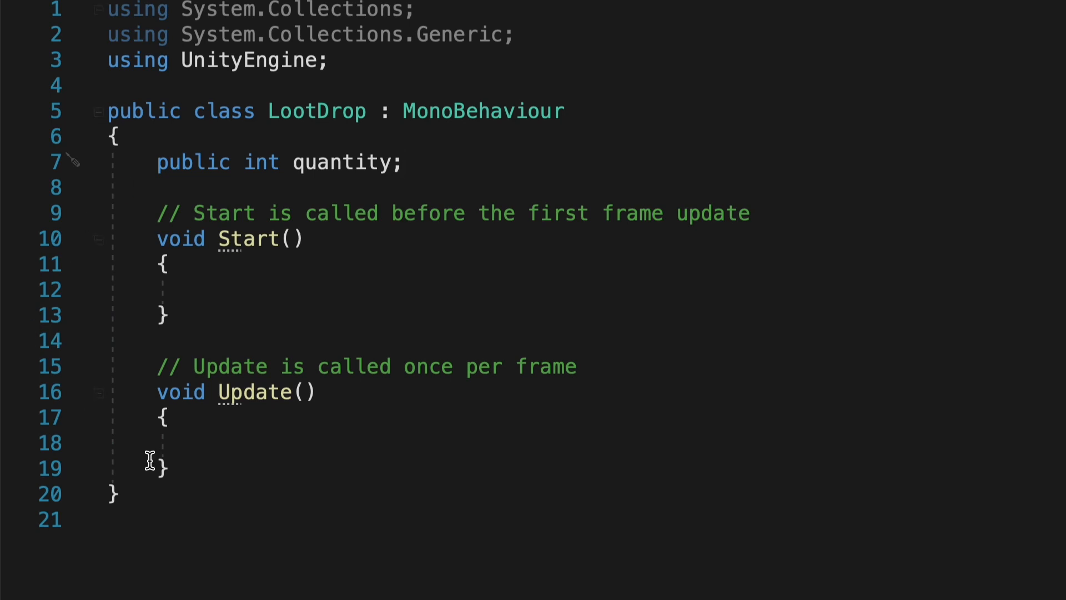
pyautogui.scroll(-3)
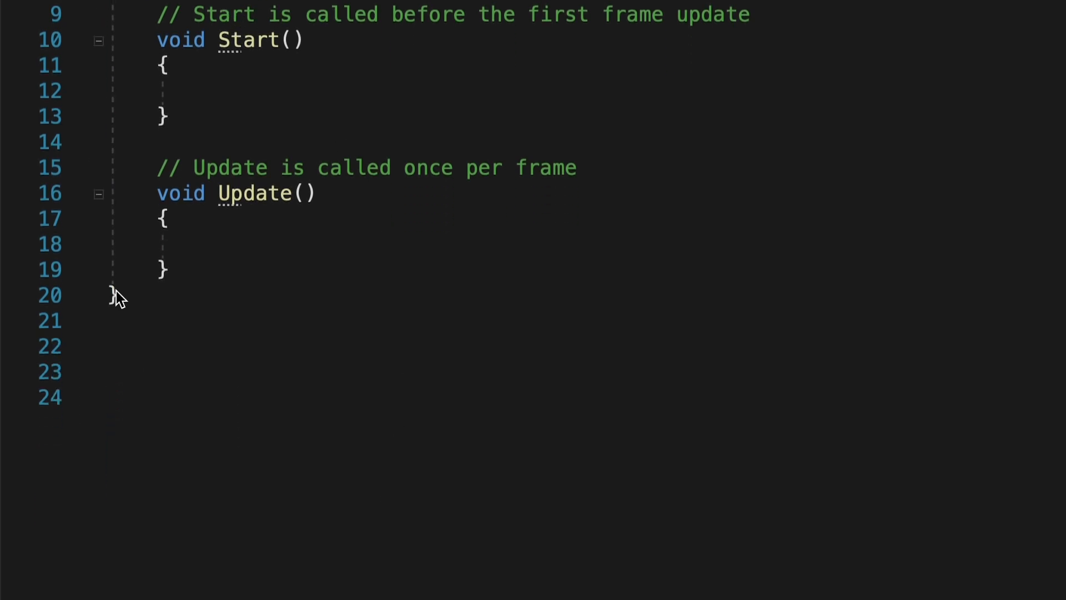
# - Declare a public LootType enum listing Coin, Coffee and Burger
pyautogui.write('public')
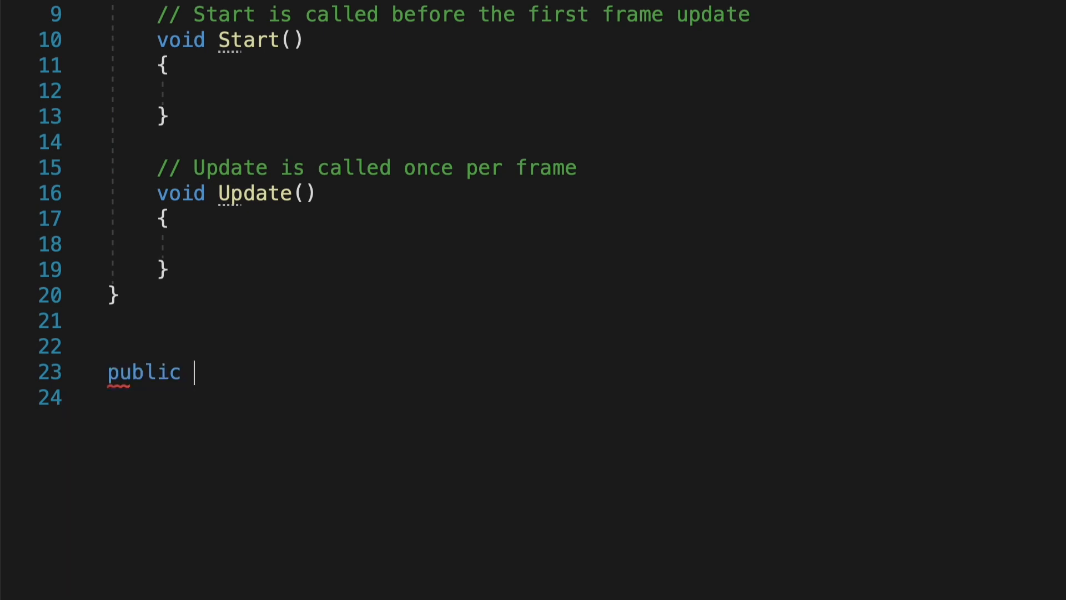
pyautogui.write('enum LootType')
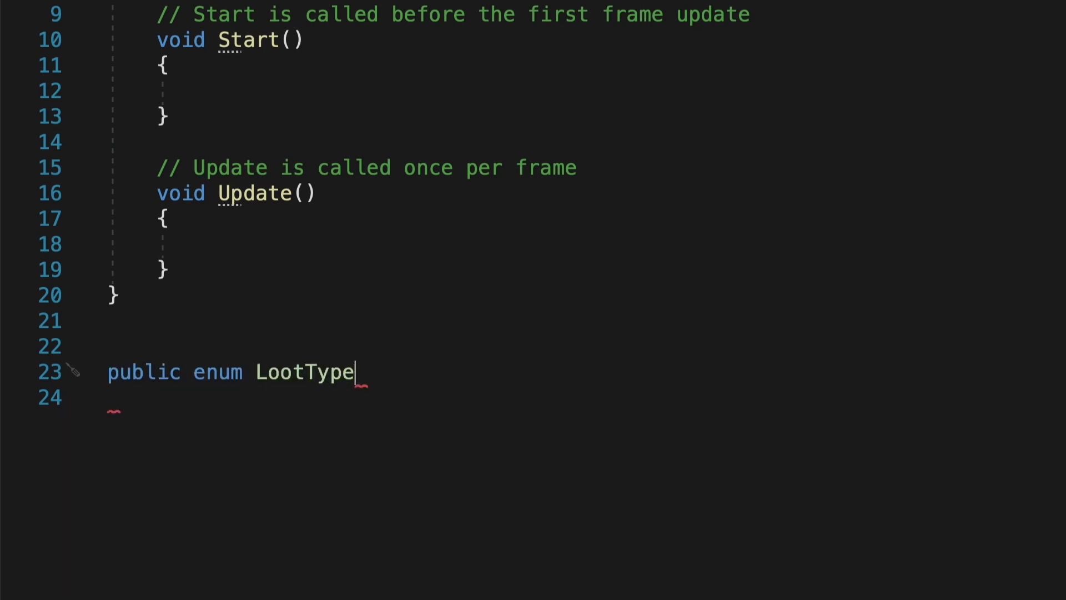
pyautogui.write('{')
pyautogui.write('Coffee,')
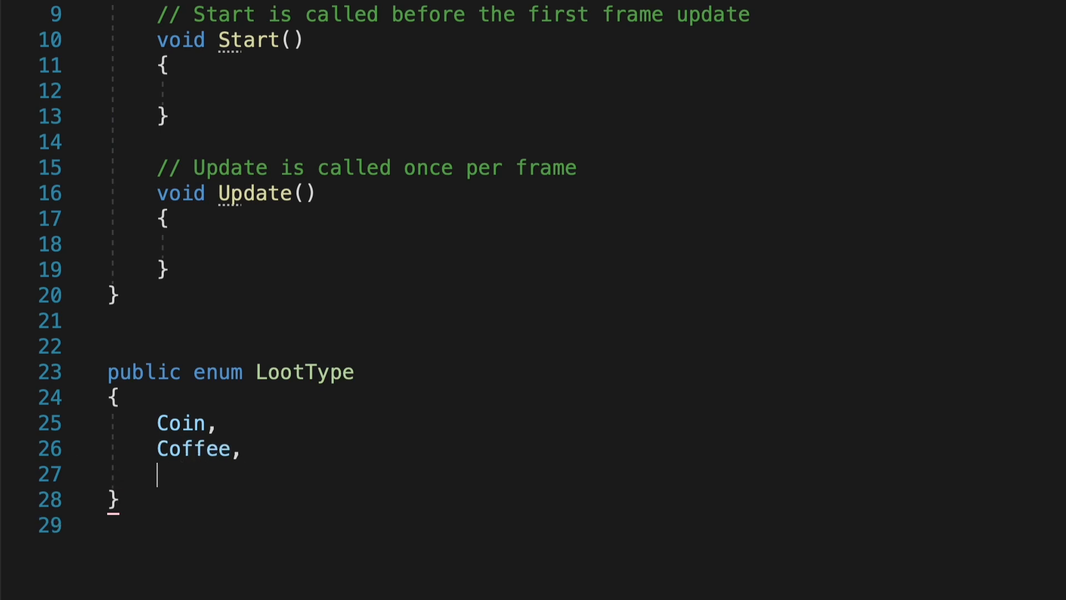
pyautogui.write('Burger,')
pyautogui.write('public int quantity;')
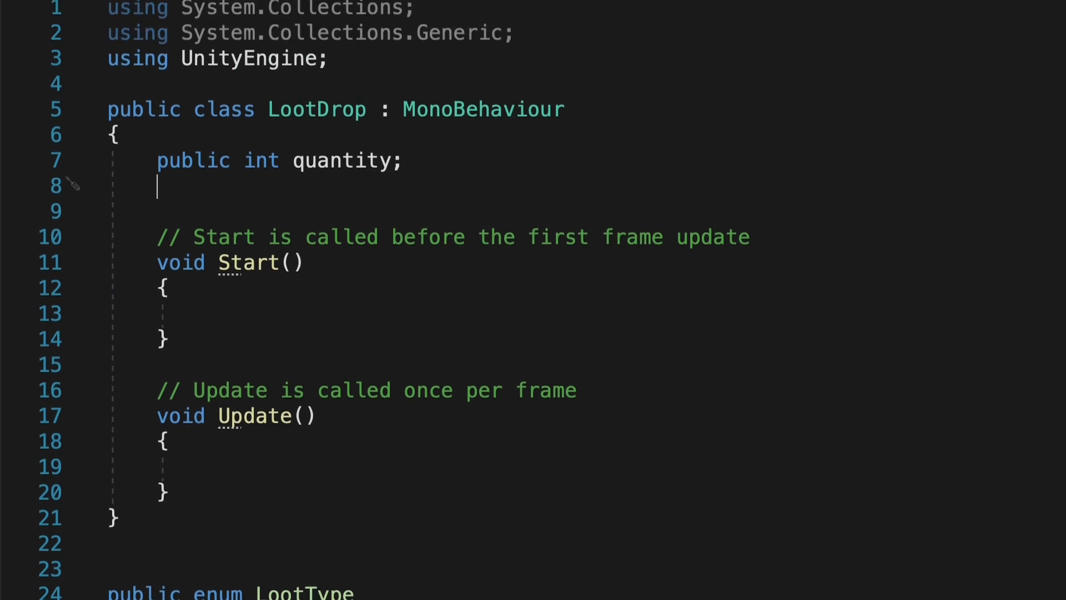
pyautogui.moveTo(611, 326)
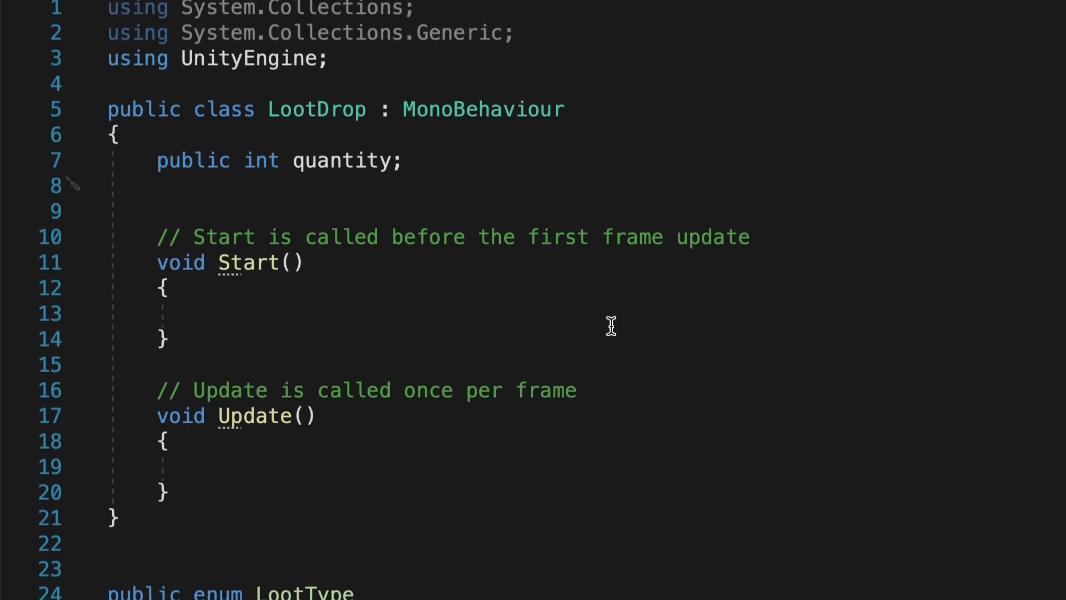
# - Add a 'public LootType lootType;' field to LootDrop
pyautogui.write('public LootType l')
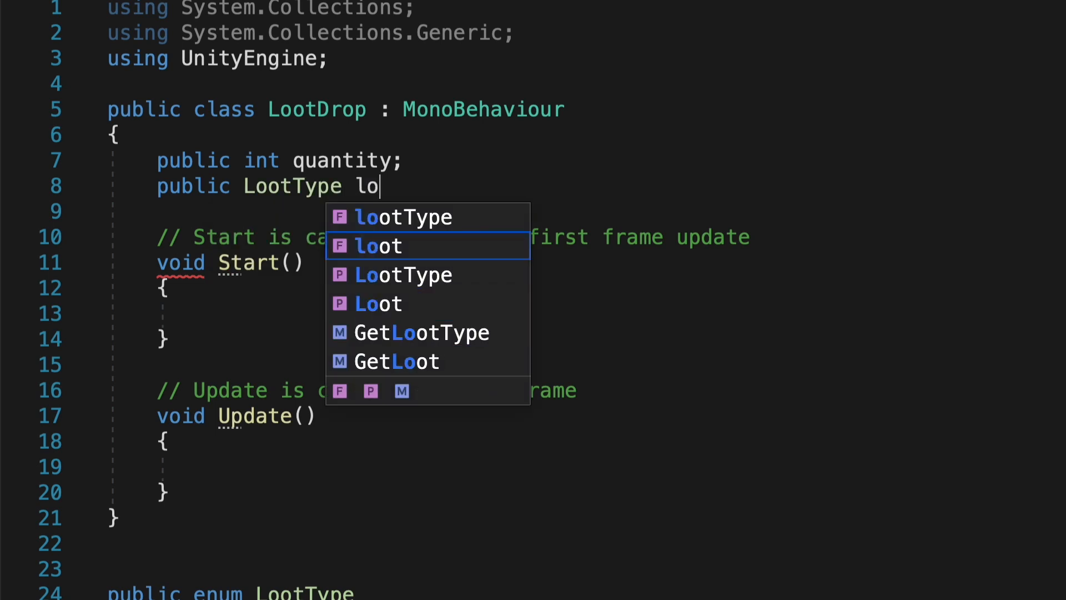
pyautogui.write('otType;')
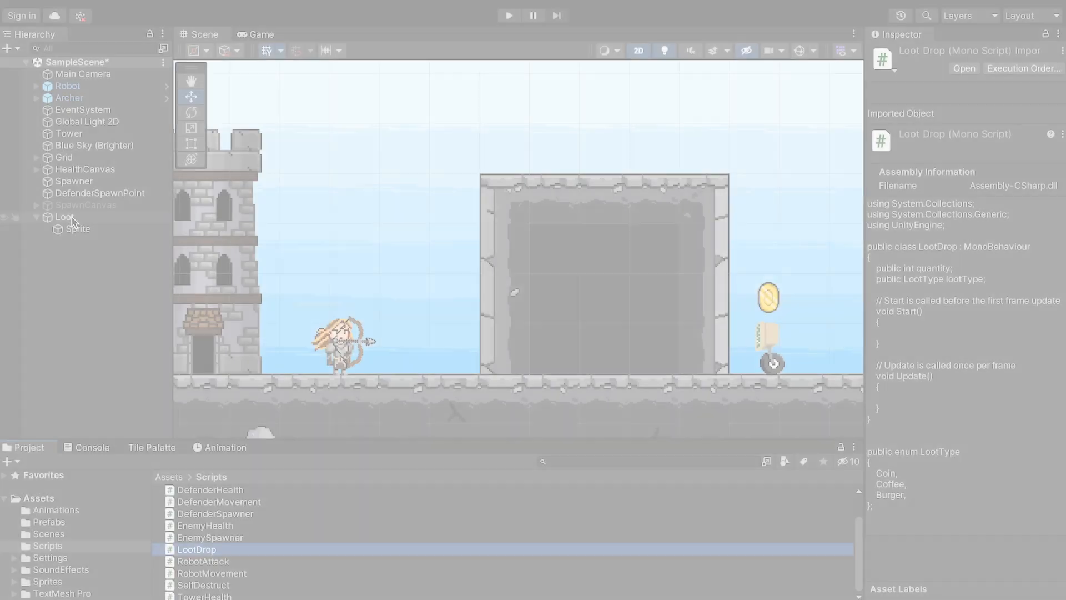
# - Attach the Loot Drop component to the Loot object, exposing Quantity and Loot Type (Coin)
pyautogui.click(65, 217)
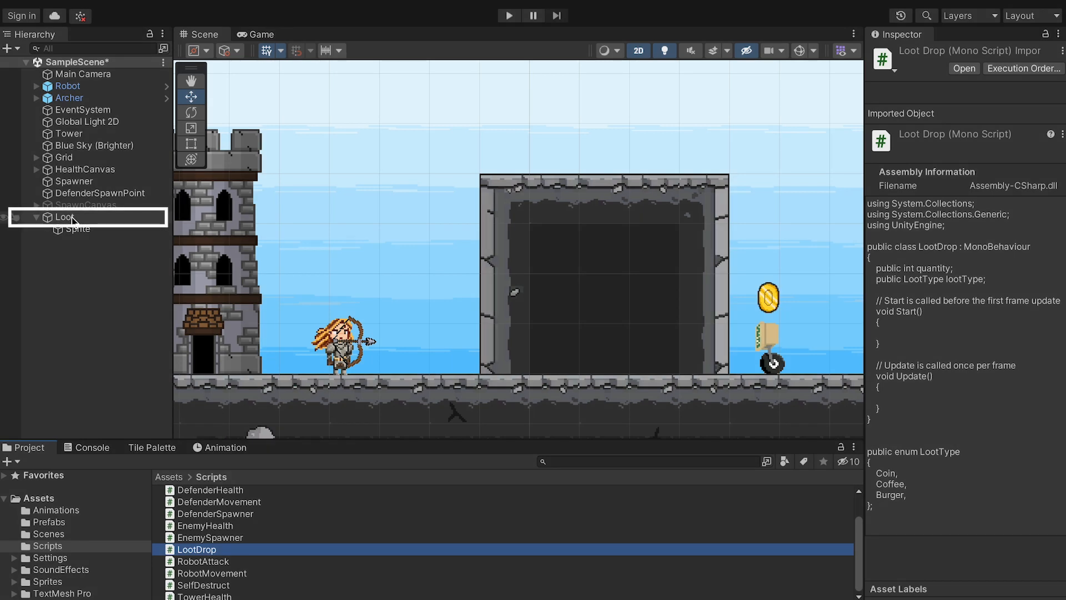
pyautogui.click(64, 216)
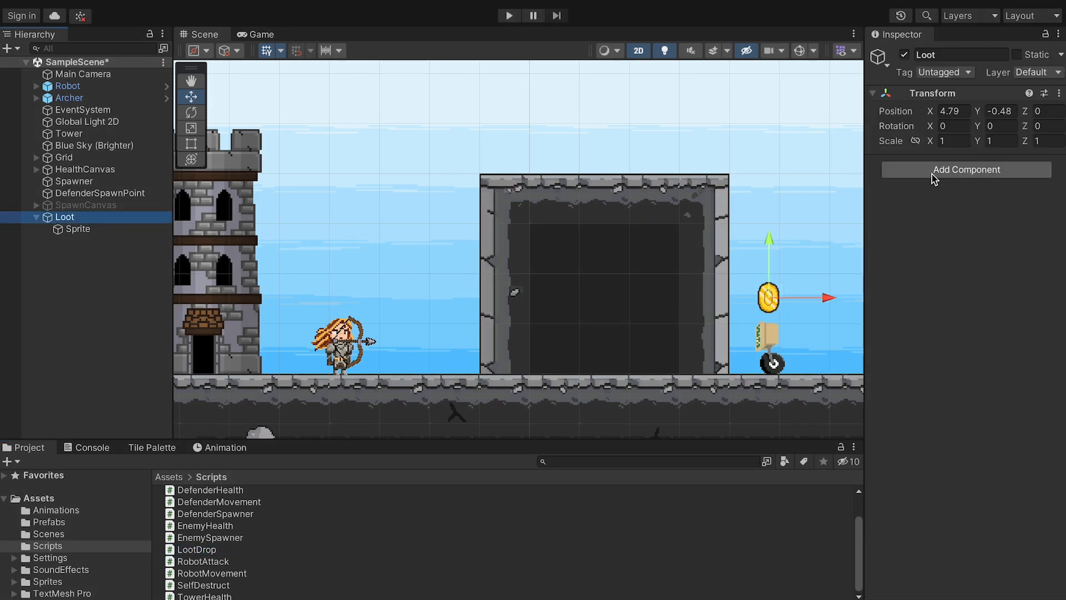
pyautogui.click(966, 169)
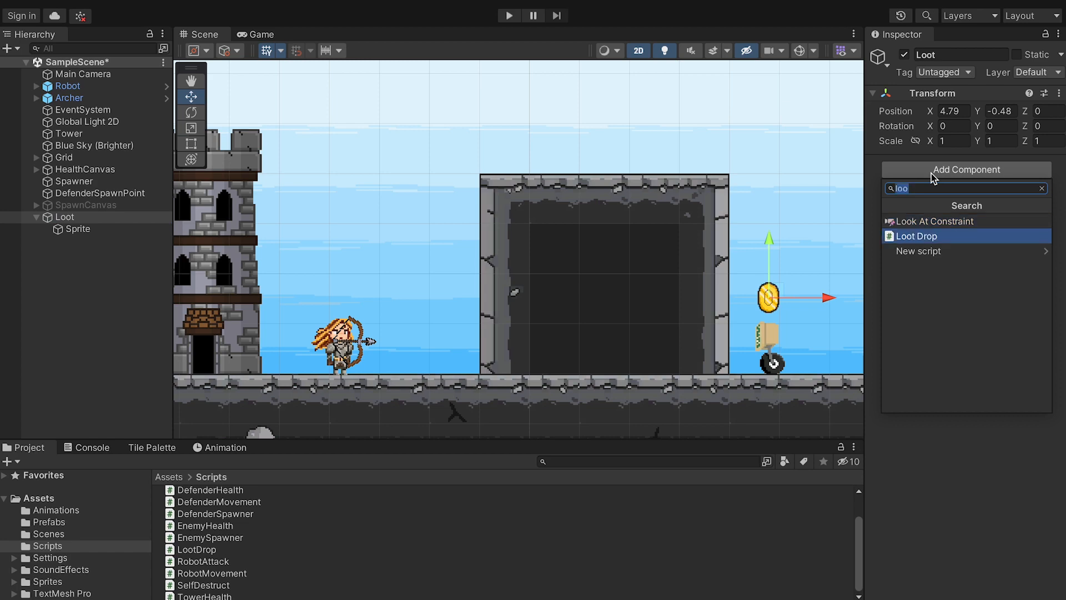
pyautogui.click(916, 235)
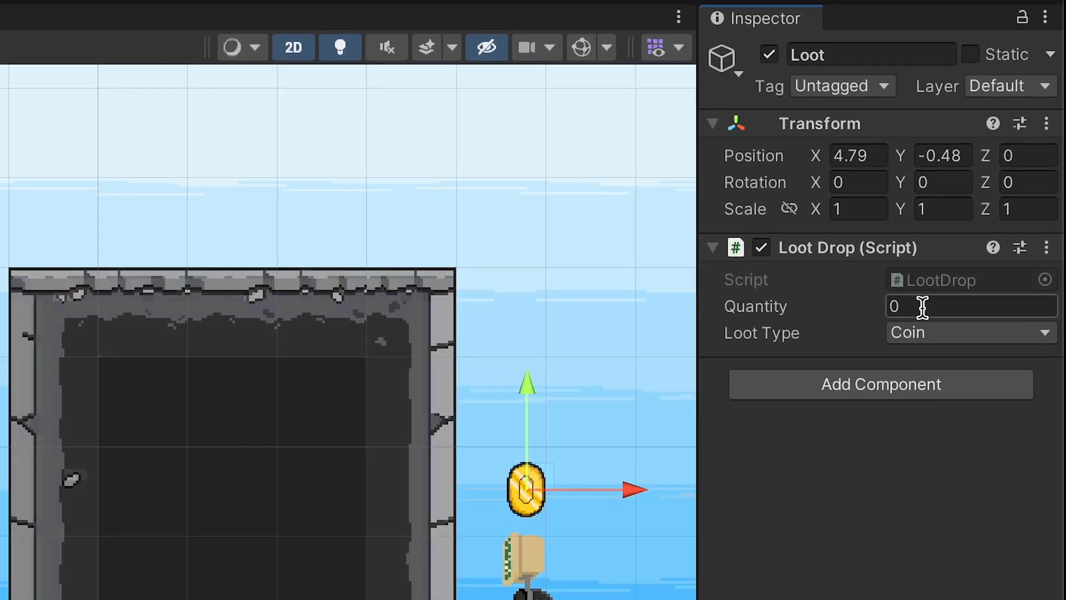
pyautogui.click(971, 333)
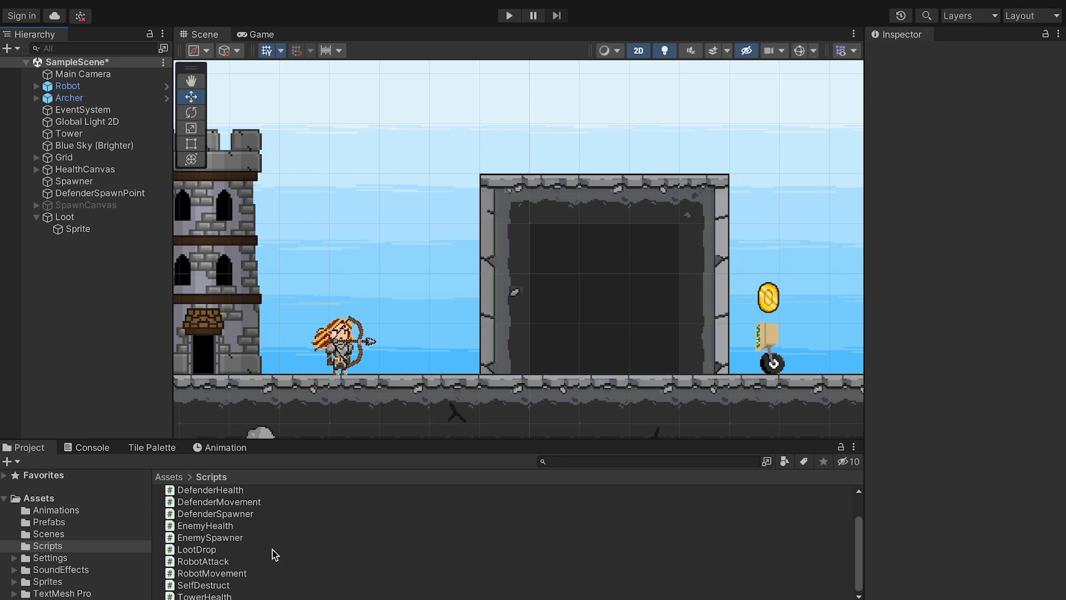
# - Add a 'Drop Loot' comment in EnemyHealth where health reaches zero, before Destroy
pyautogui.click(205, 525)
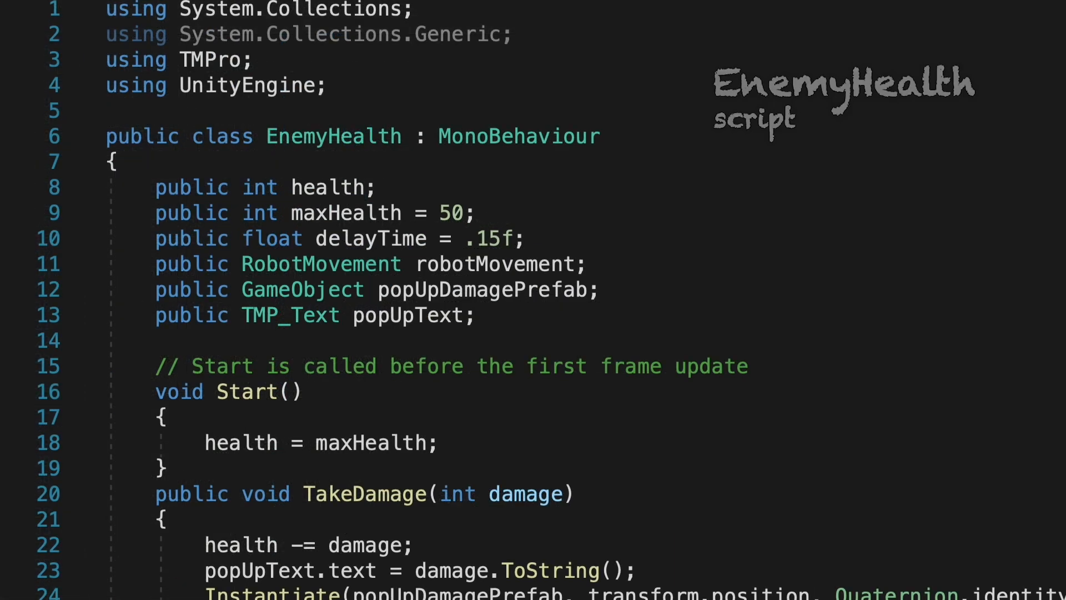
pyautogui.scroll(-3)
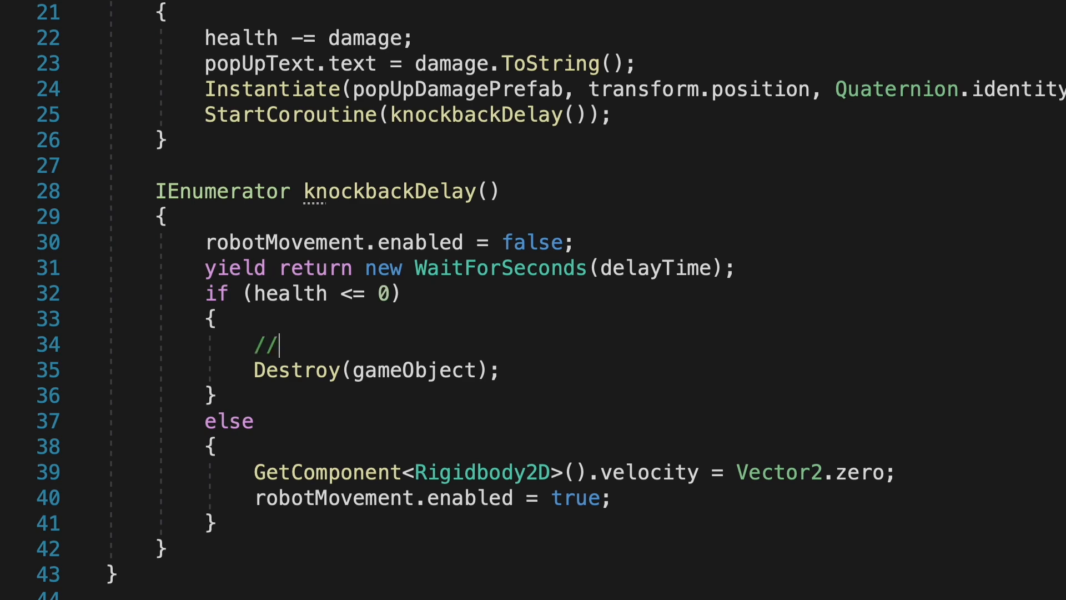
pyautogui.write('Drop Loot')
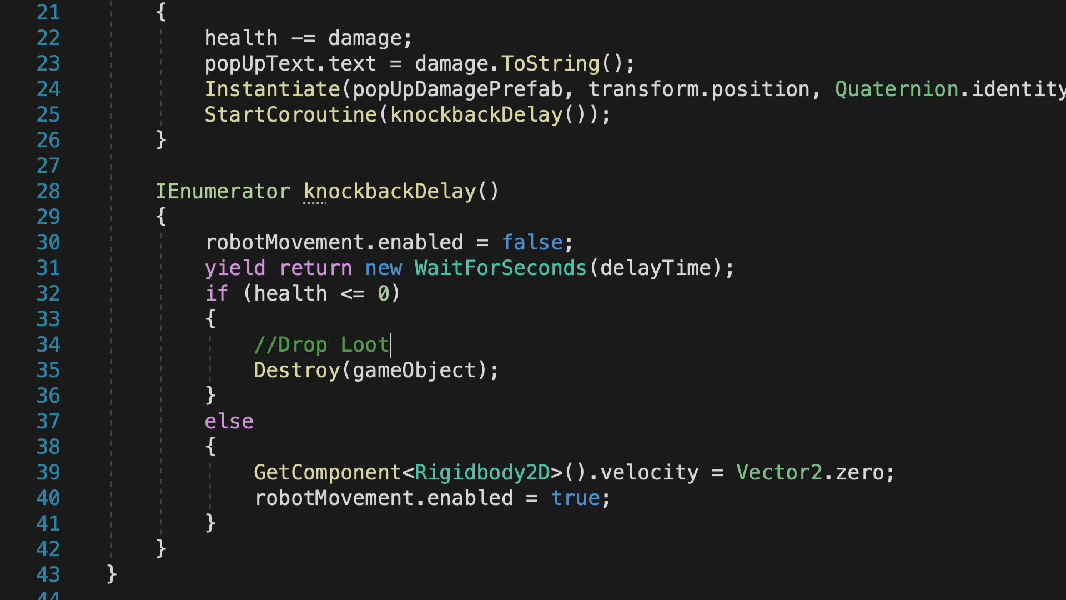
# - Declare a public GameObject[] field named lootToDrop in EnemyHealth
pyautogui.scroll(3)
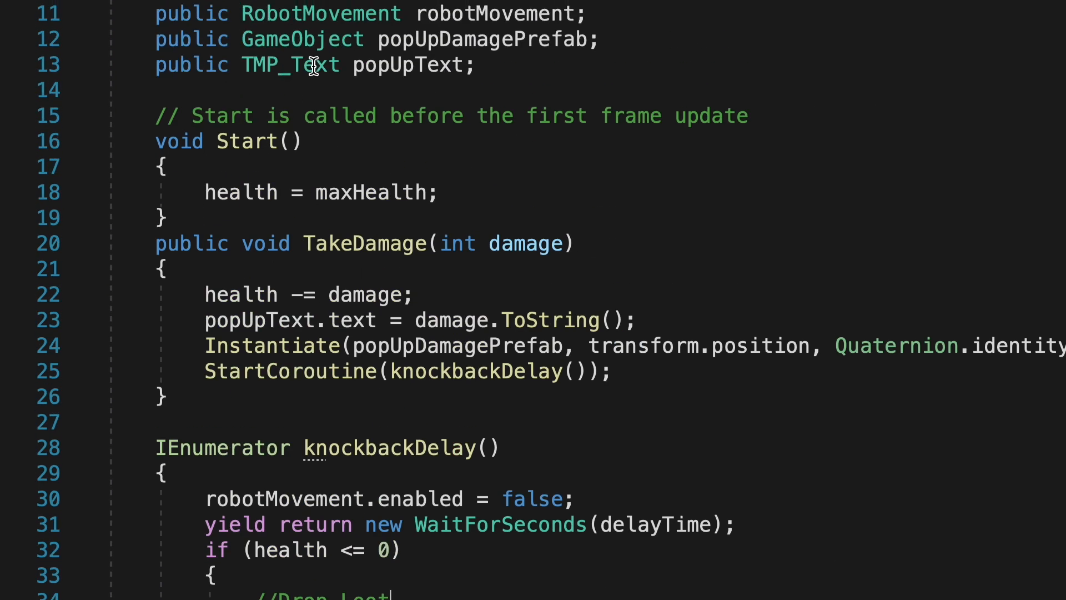
pyautogui.write('public')
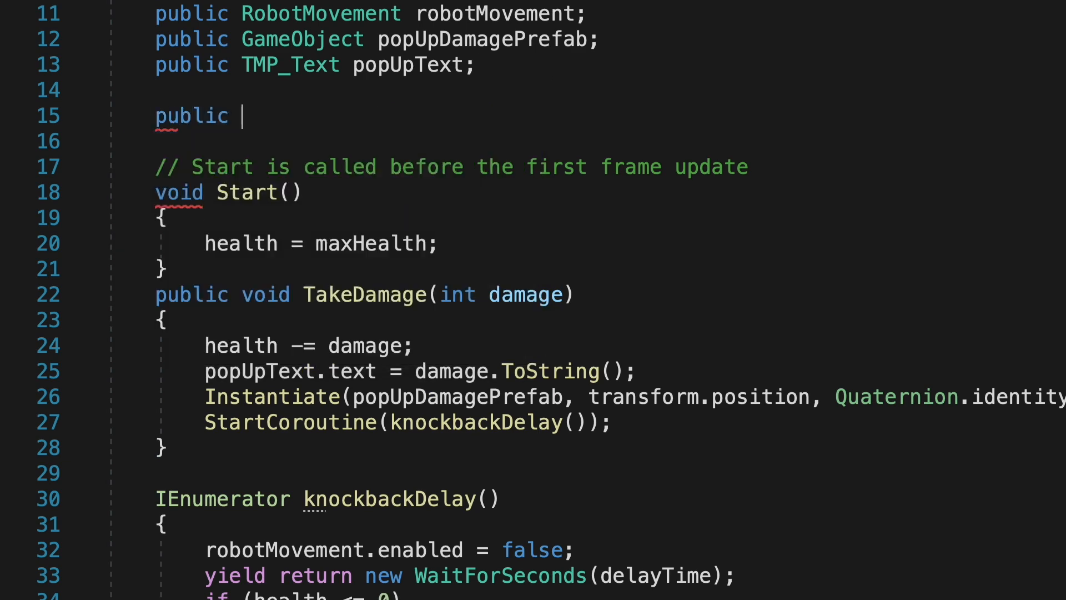
pyautogui.write('GameObject[]')
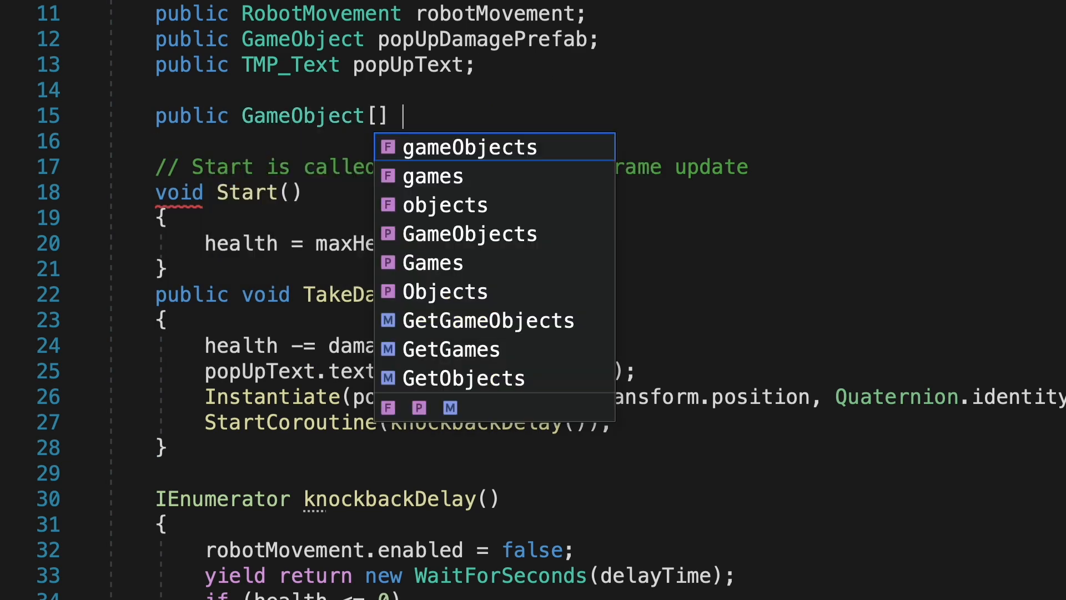
pyautogui.write('lootToDrop;')
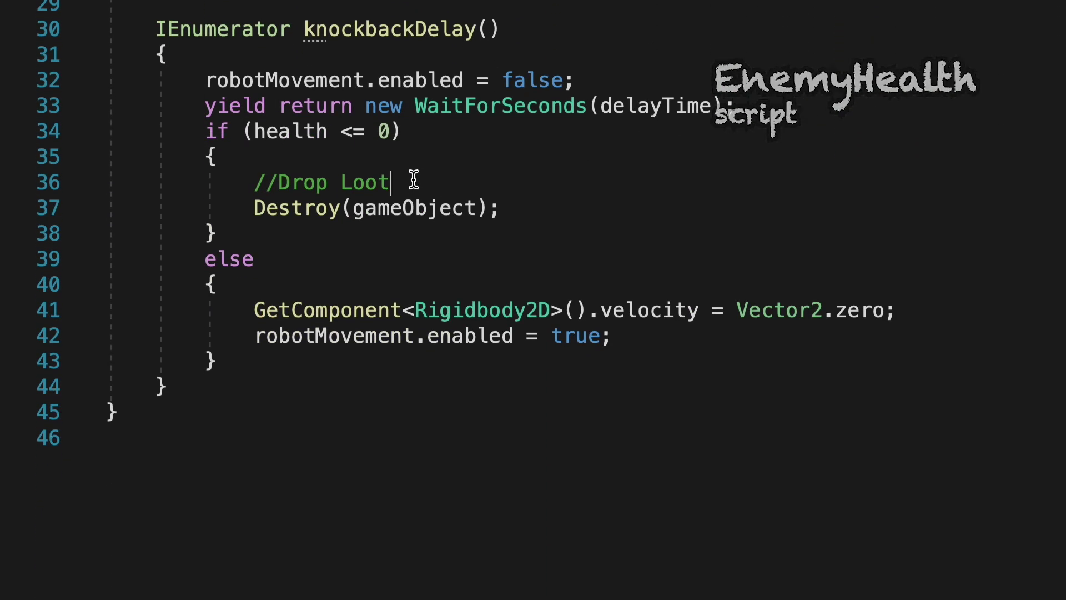
# - Write 'float randomNum = Random.Range(0, lootToDrop.Length);' under the Drop Loot comment
pyautogui.write('float random')
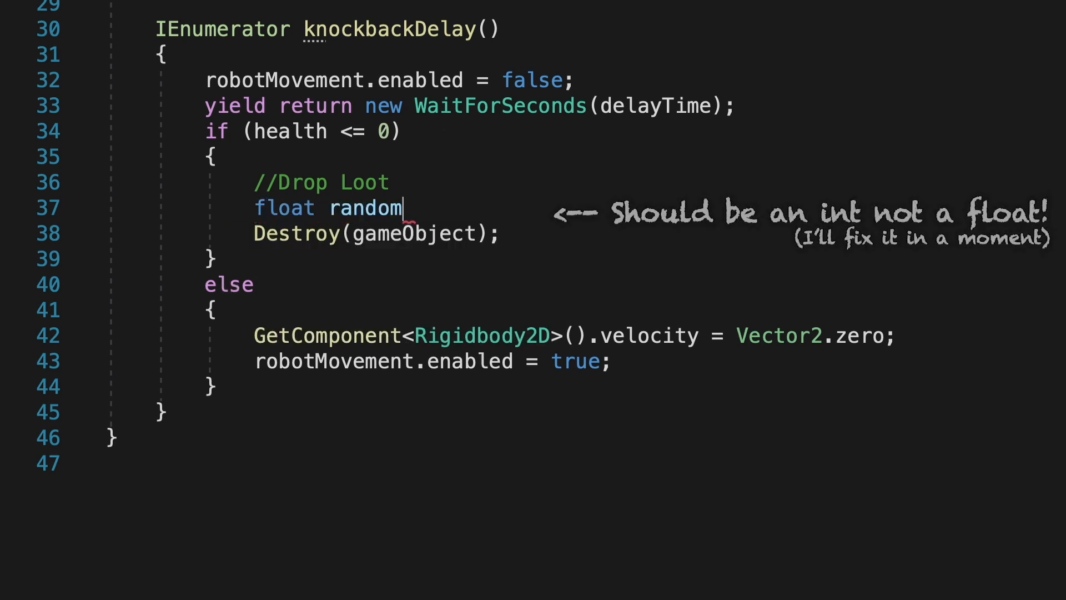
pyautogui.write('Num =')
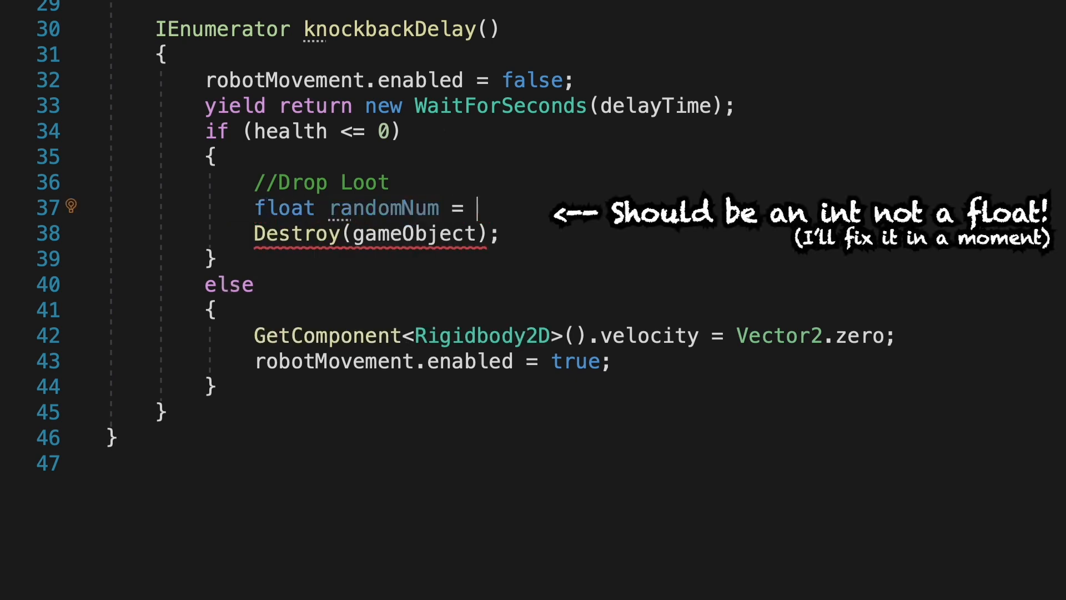
pyautogui.write('Random.Range')
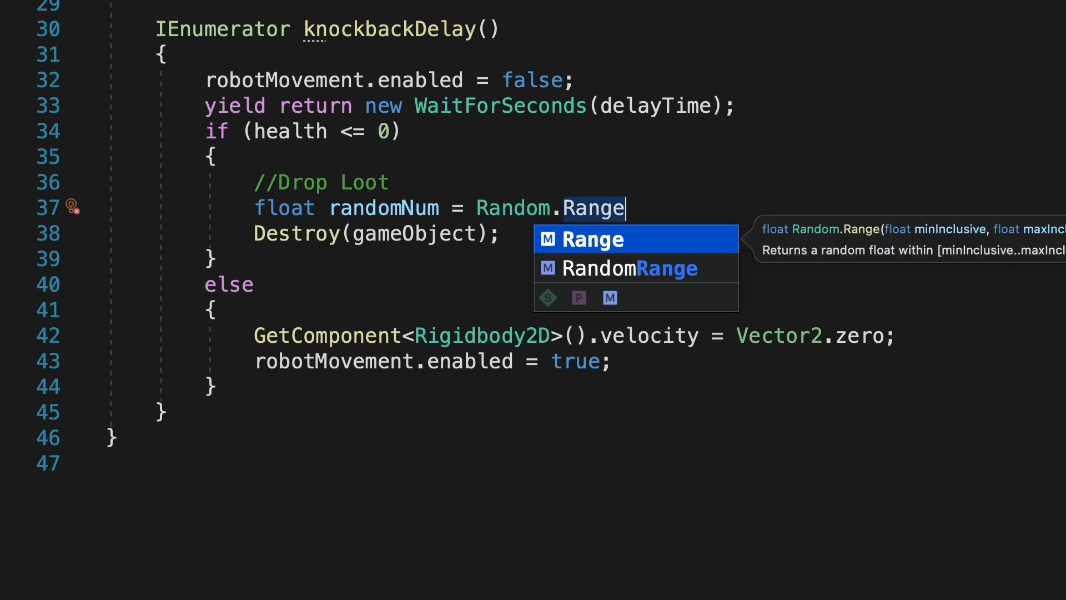
pyautogui.write('(0')
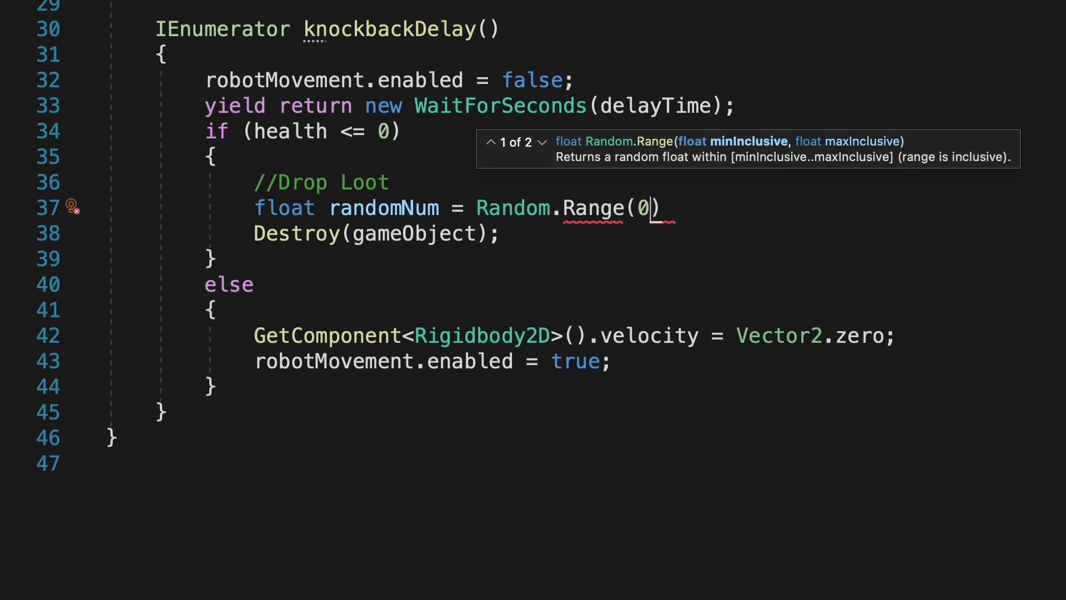
pyautogui.write(',')
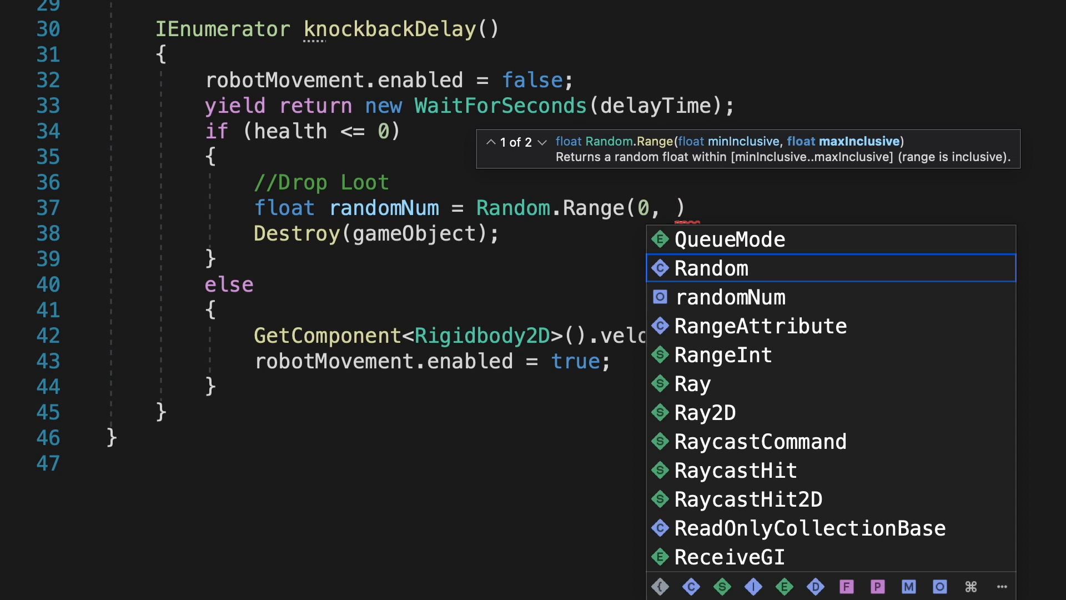
pyautogui.write('lootToDrop.Length')
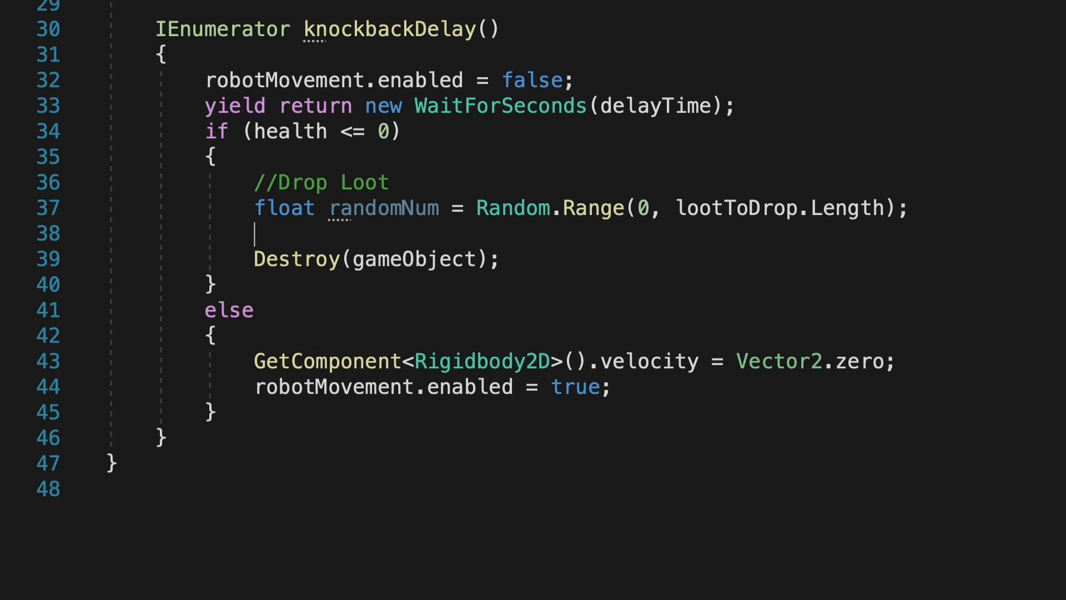
# - Instantiate lootToDrop[randomNum] at transform.position on death
pyautogui.write('I')
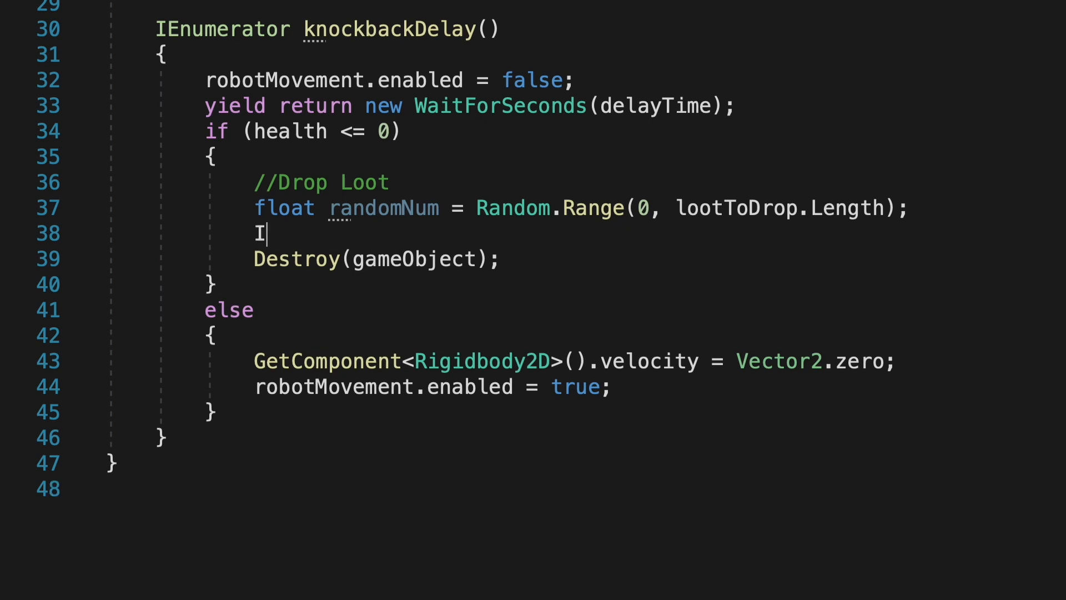
pyautogui.write('nstantiate')
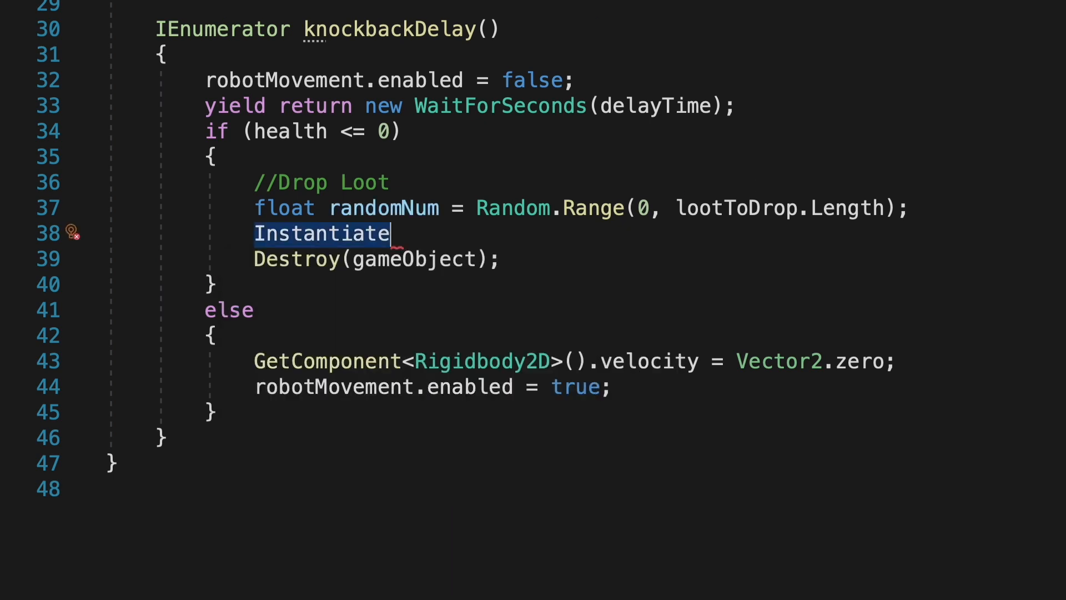
pyautogui.write('()')
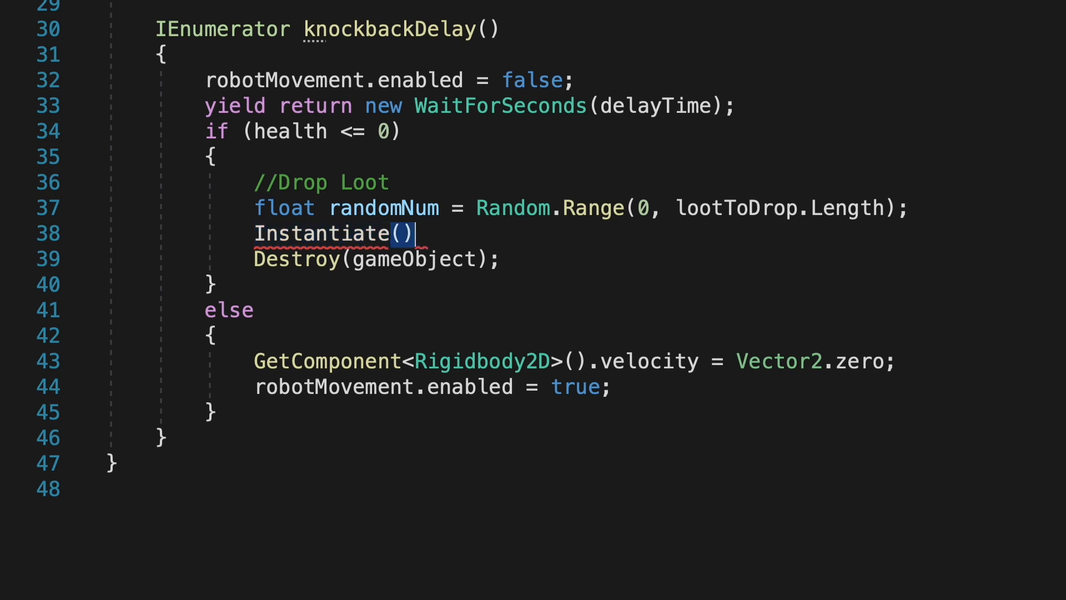
pyautogui.write('lootToDrop')
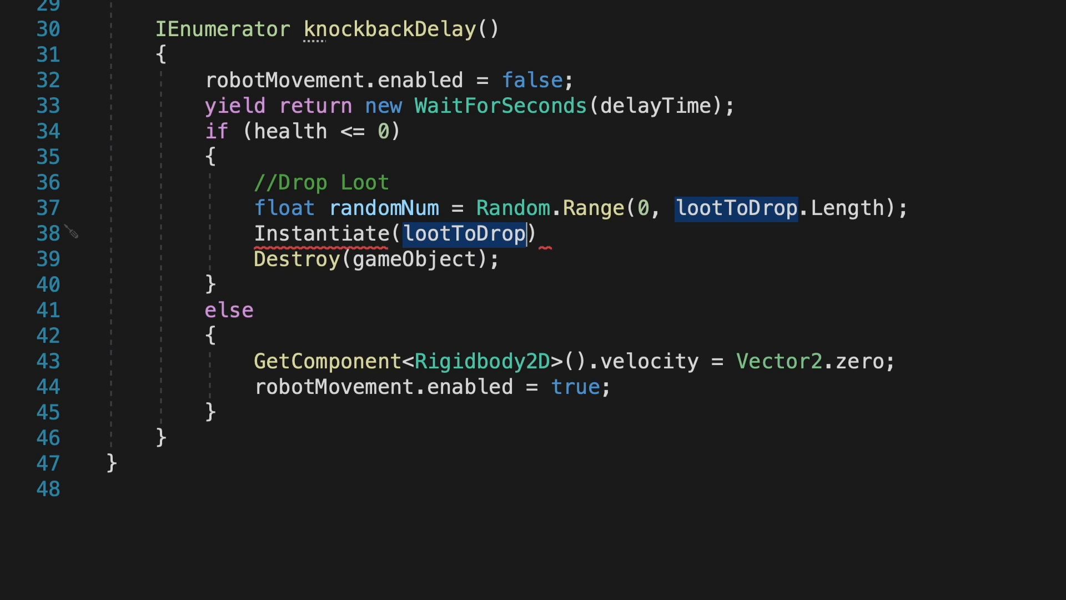
pyautogui.write('[')
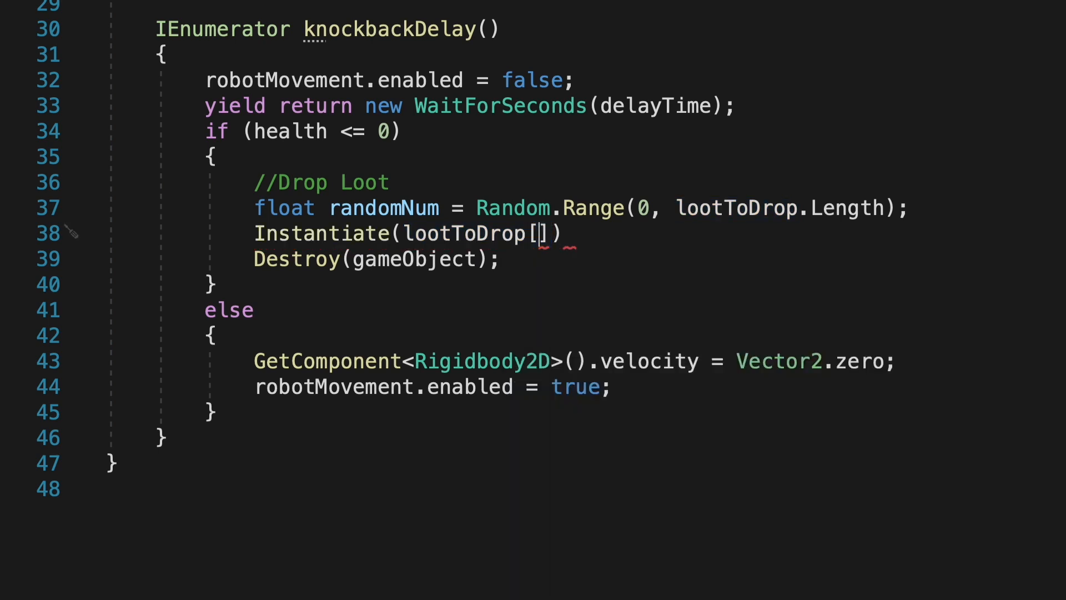
pyautogui.write('0')
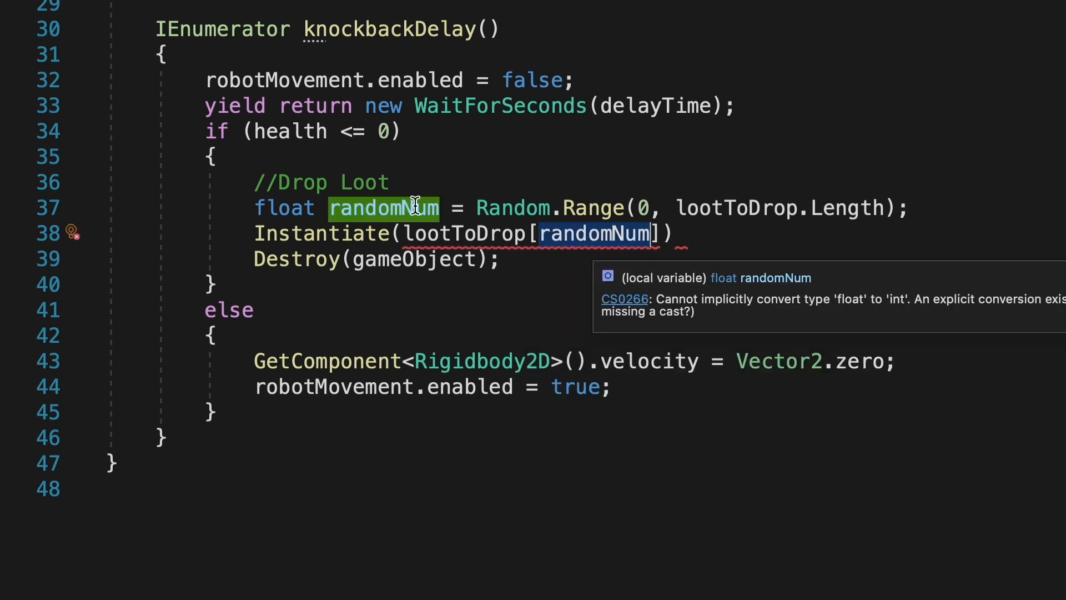
pyautogui.moveTo(778, 264)
pyautogui.write(', ')
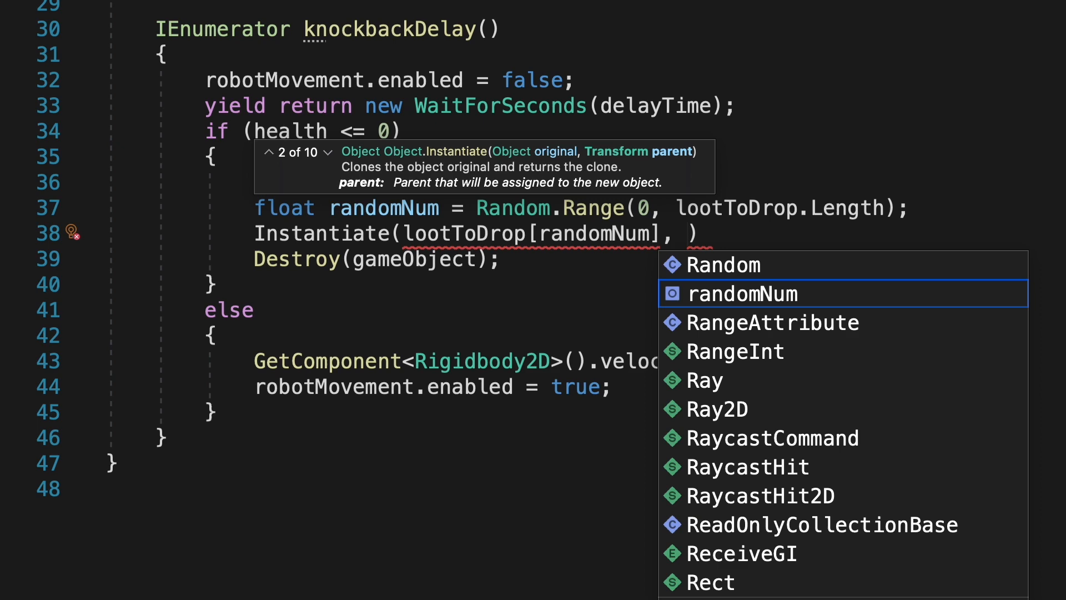
pyautogui.write('tran')
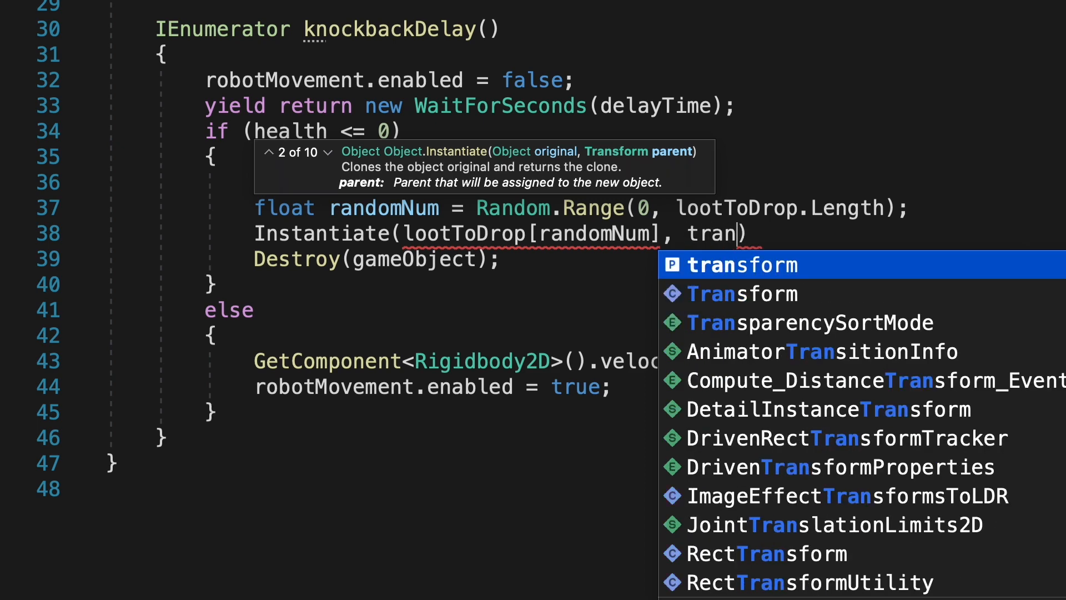
pyautogui.write('sform.position,')
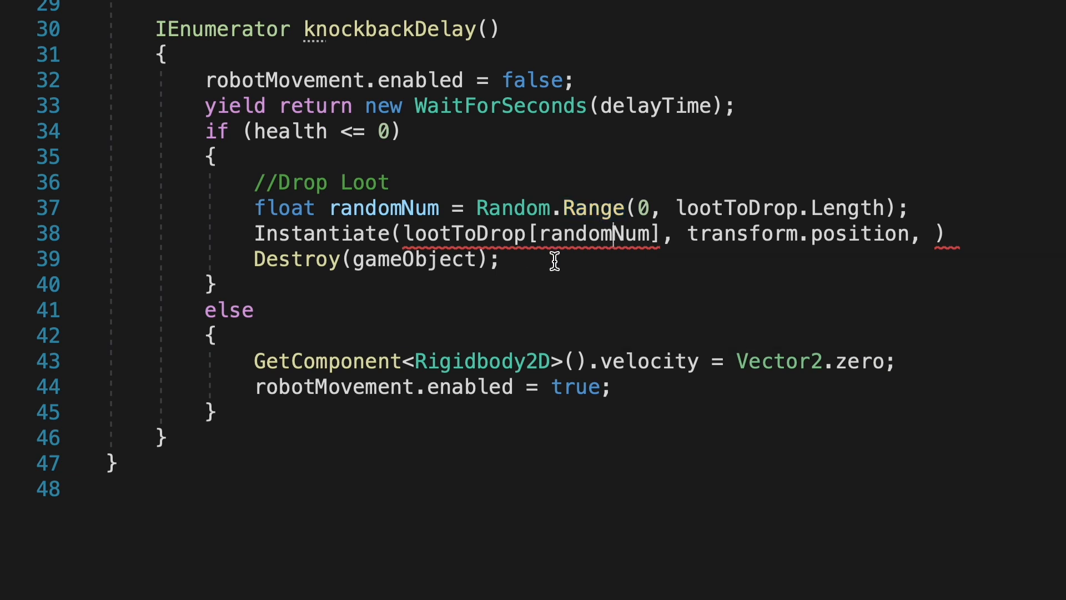
# - Change randomNum to an int and finish the call with Quaternion.identity rotation
pyautogui.doubleClick(594, 233)
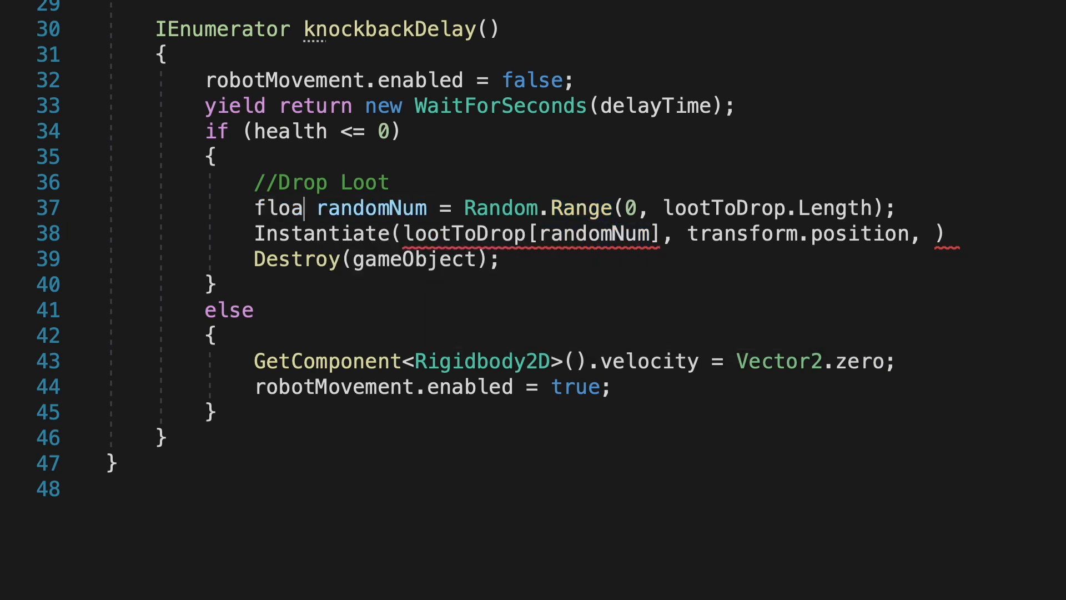
pyautogui.write('int')
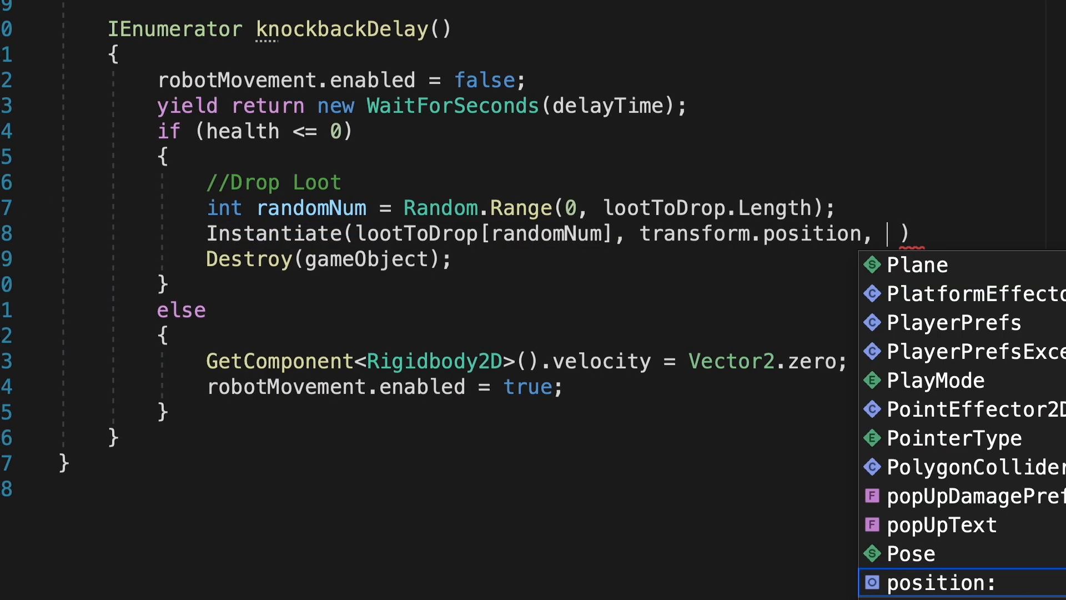
pyautogui.write('Quaternion.id')
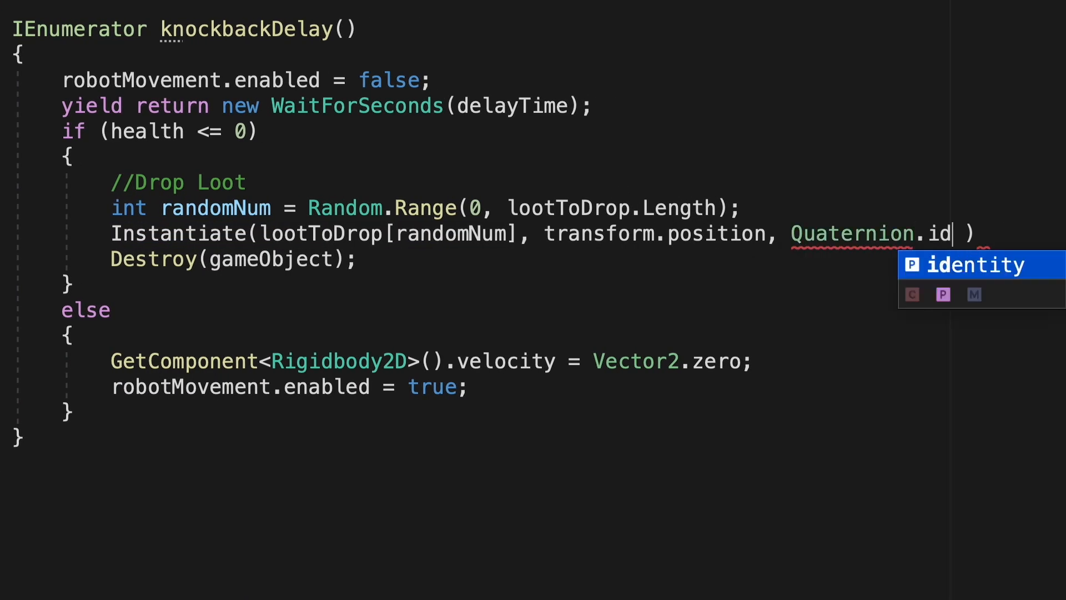
pyautogui.press('Tab')
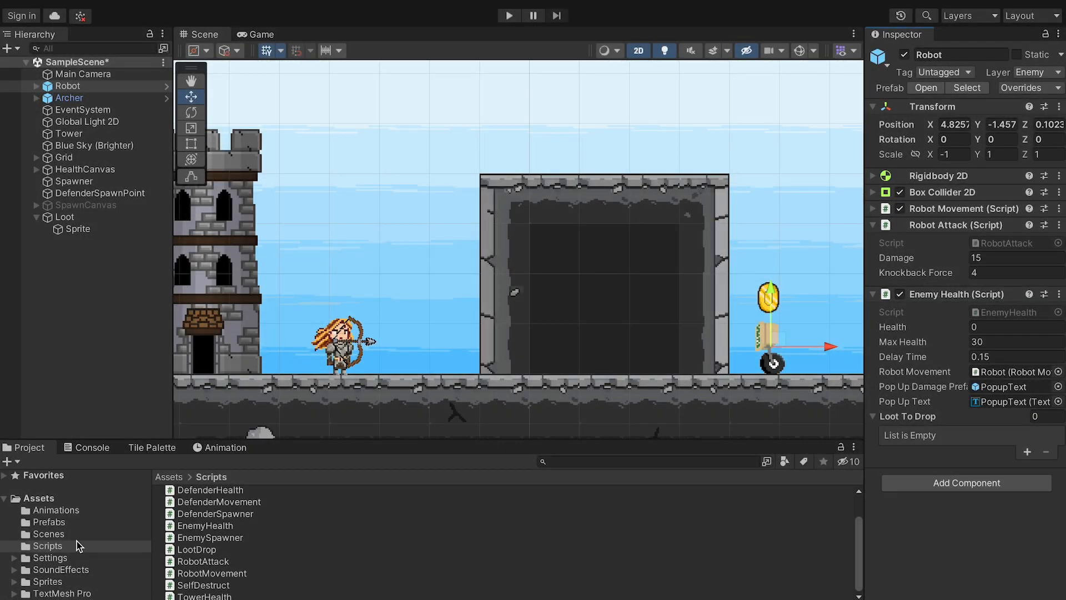
# - Rename the loot copy to Coffee and set its Loot Type to Coffee with quantity 1
pyautogui.click(49, 522)
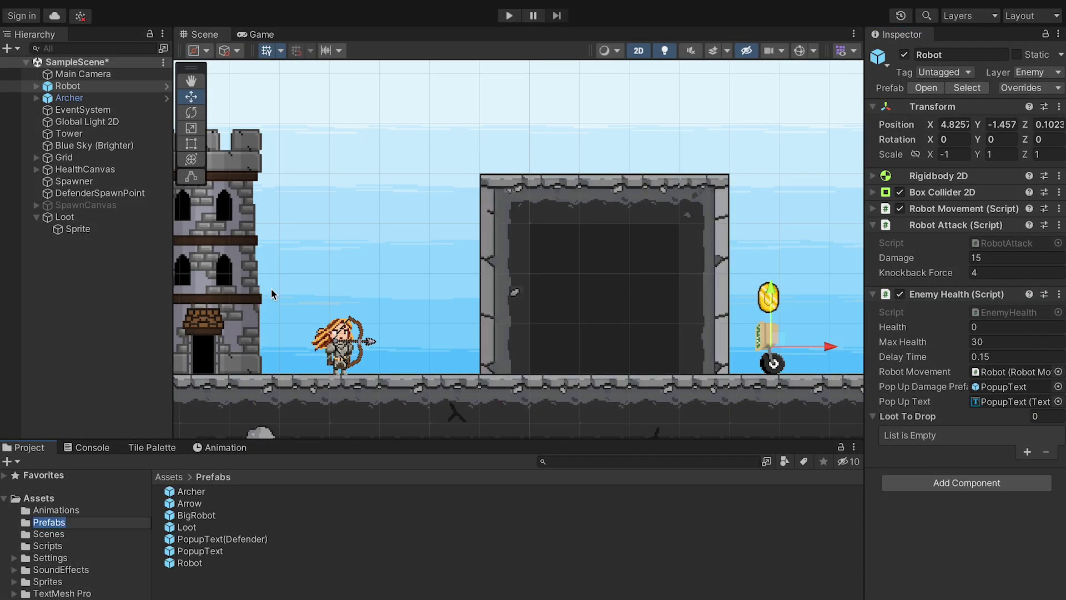
pyautogui.click(64, 218)
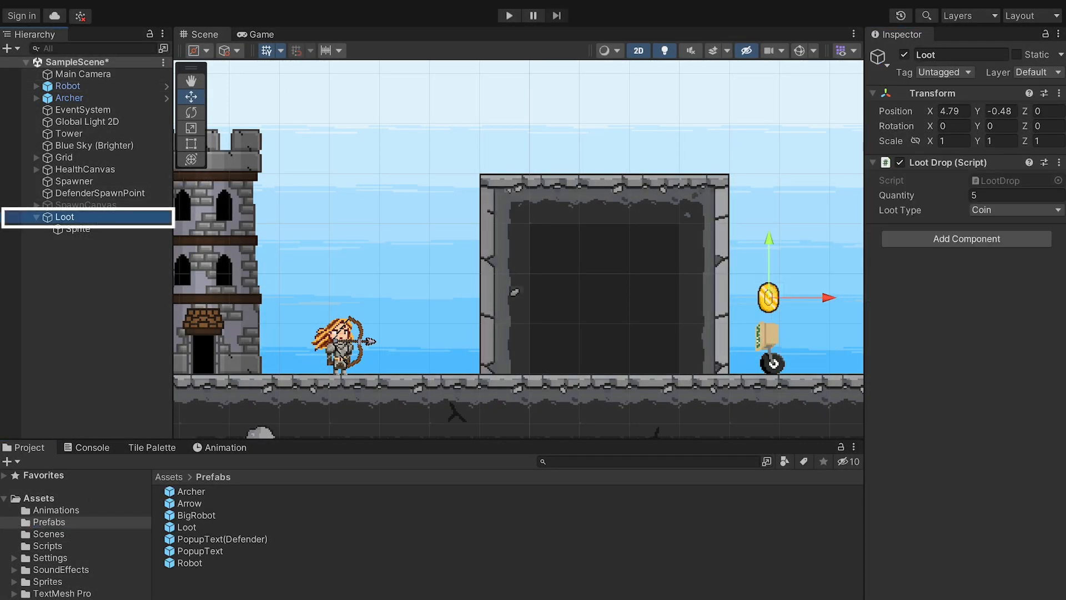
pyautogui.doubleClick(936, 54)
pyautogui.write('Coin')
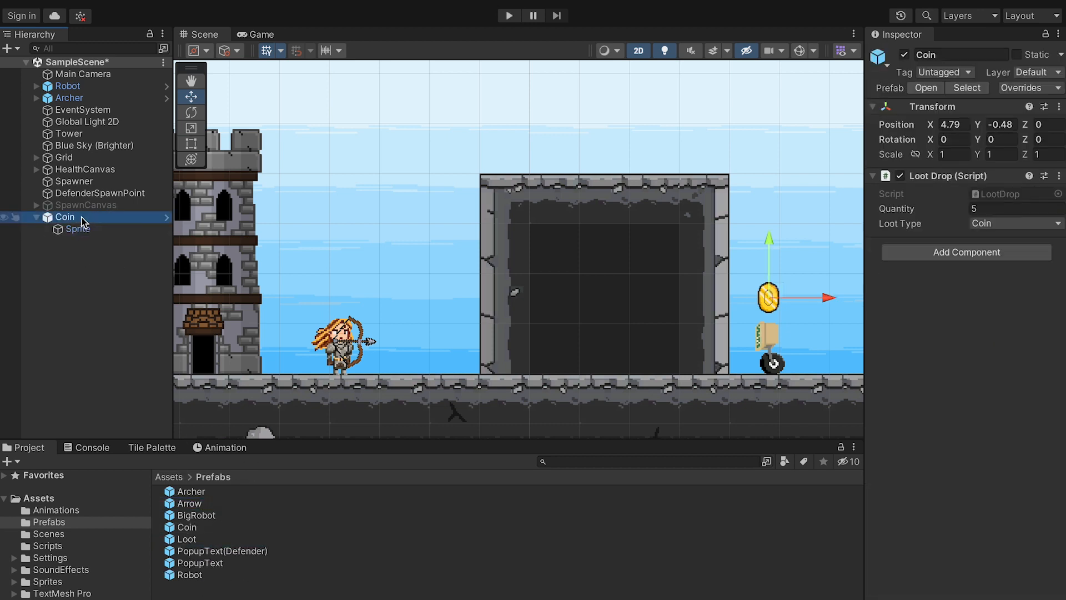
pyautogui.rightClick(65, 216)
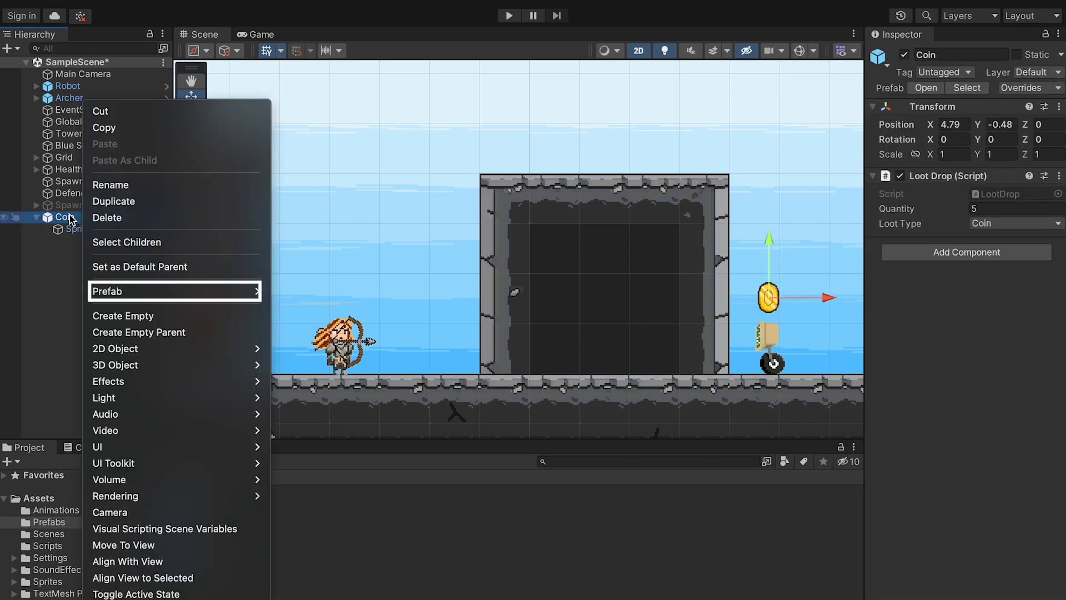
pyautogui.moveTo(128, 291)
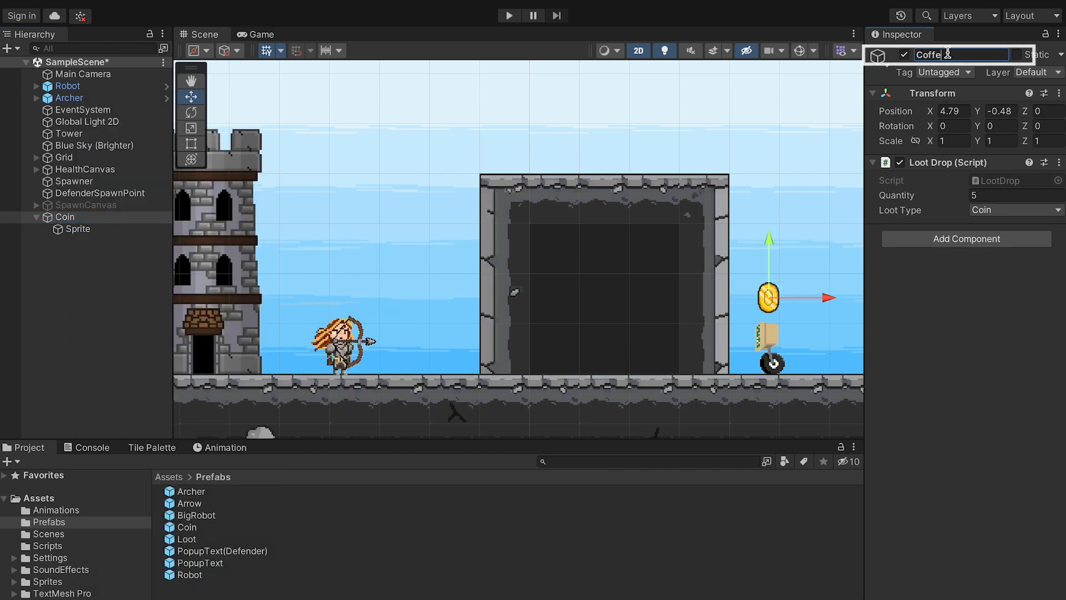
pyautogui.click(1013, 211)
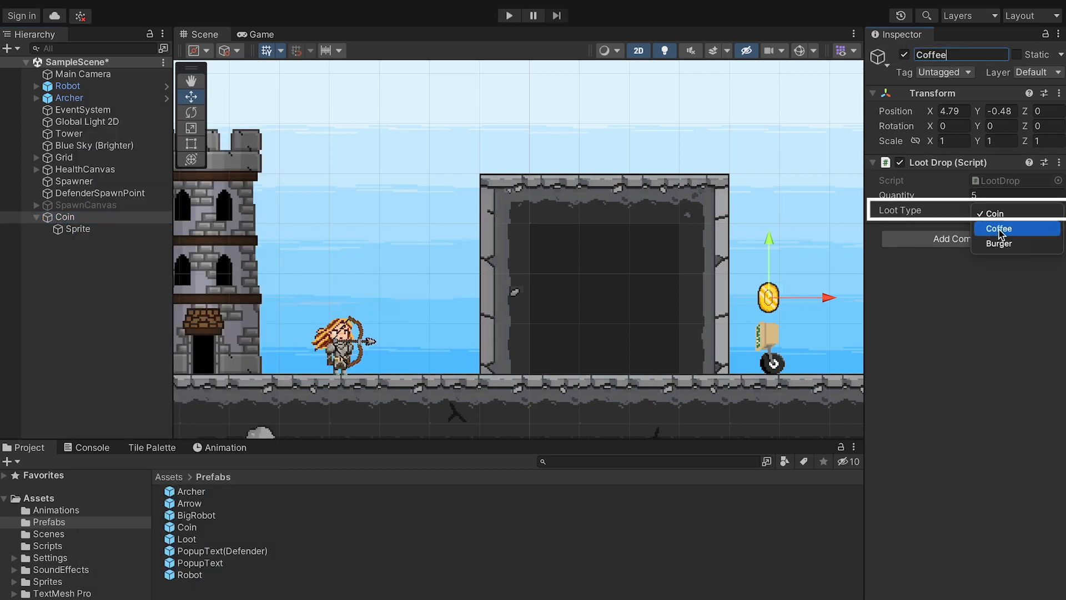
pyautogui.click(998, 229)
pyautogui.write('1')
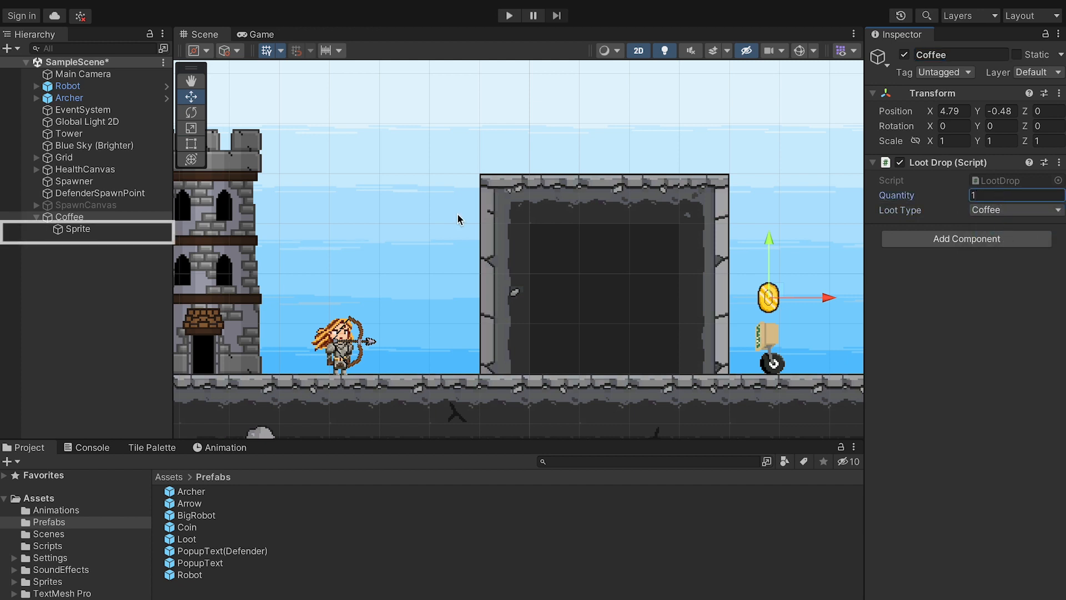
# - Give the Sprite child the Coffee sprite and save Coffee as a prefab
pyautogui.click(78, 229)
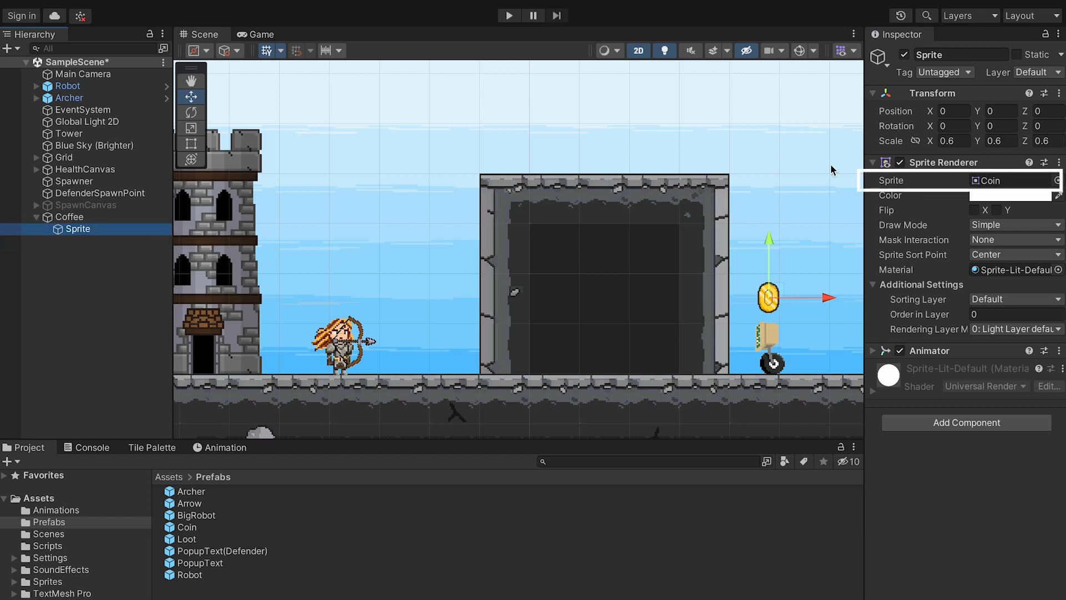
pyautogui.click(1058, 180)
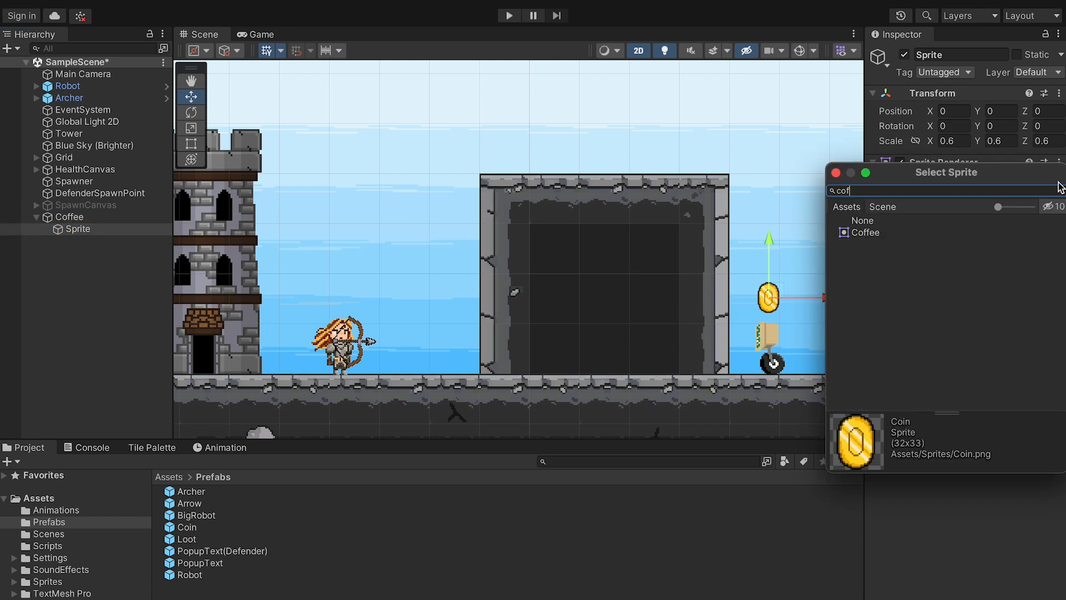
pyautogui.click(866, 233)
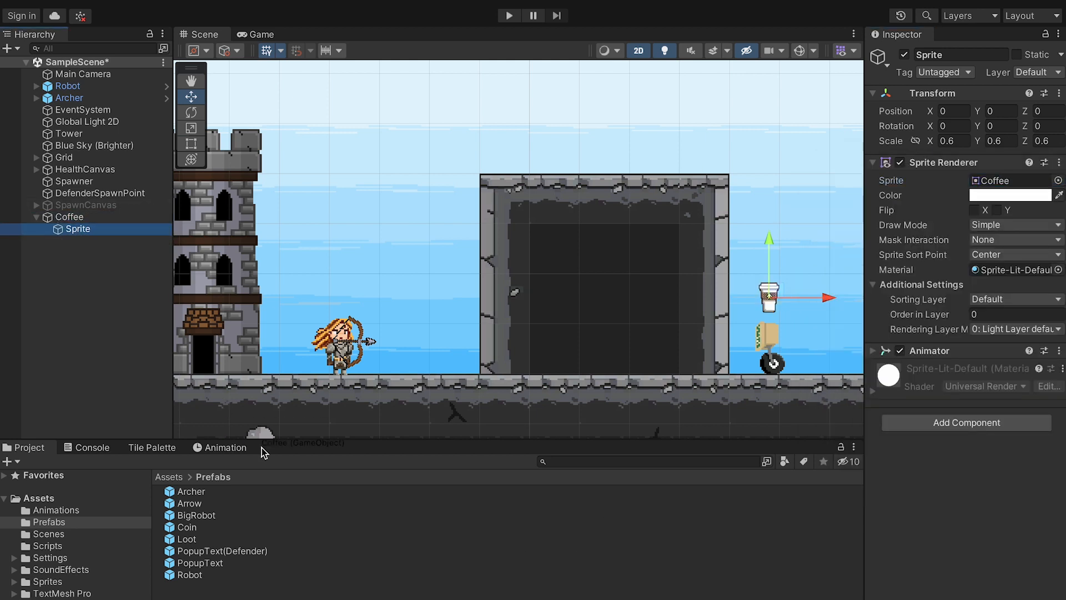
pyautogui.click(191, 527)
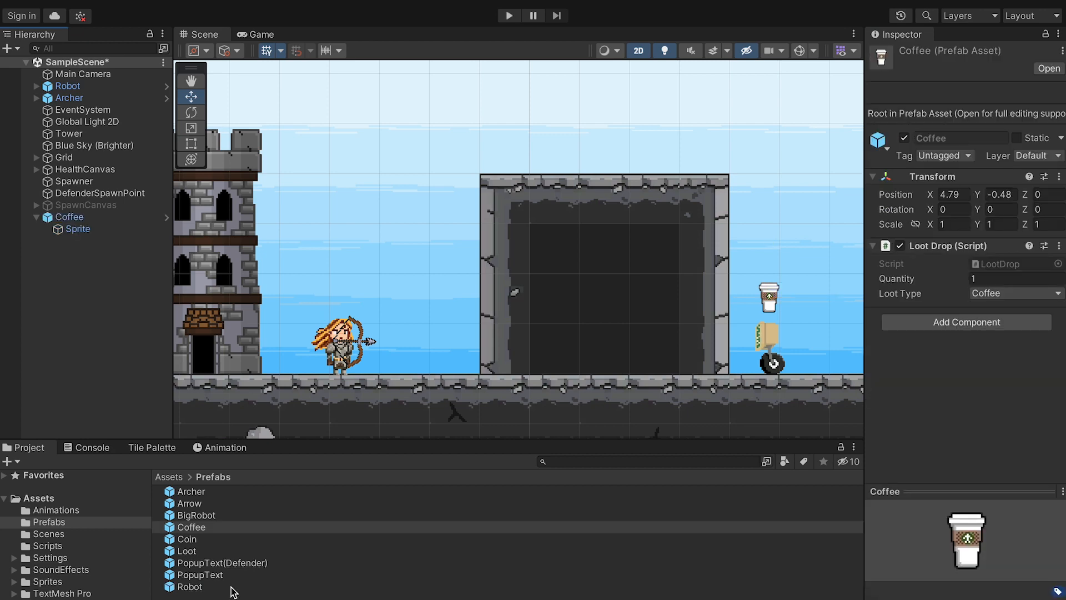
# - Create the Burger loot prefab and delete the leftover loot object from the scene
pyautogui.click(69, 217)
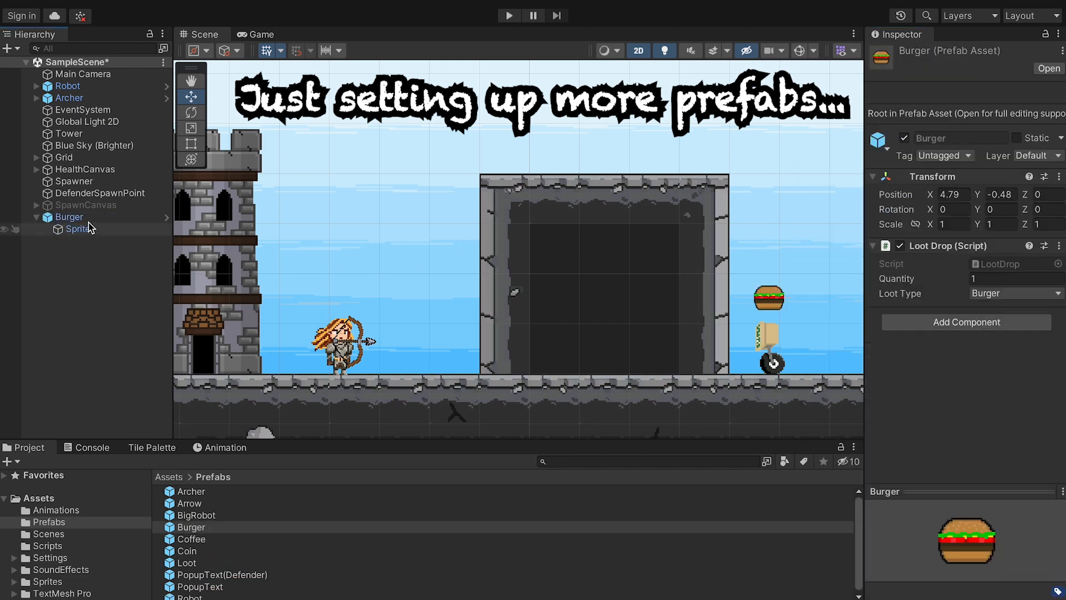
pyautogui.rightClick(69, 217)
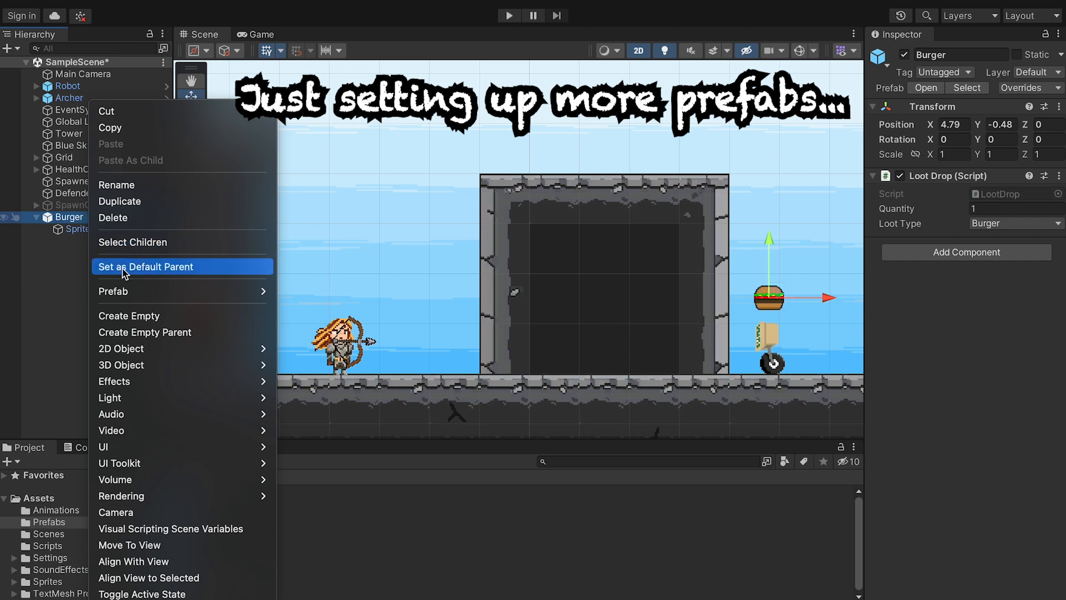
pyautogui.click(113, 218)
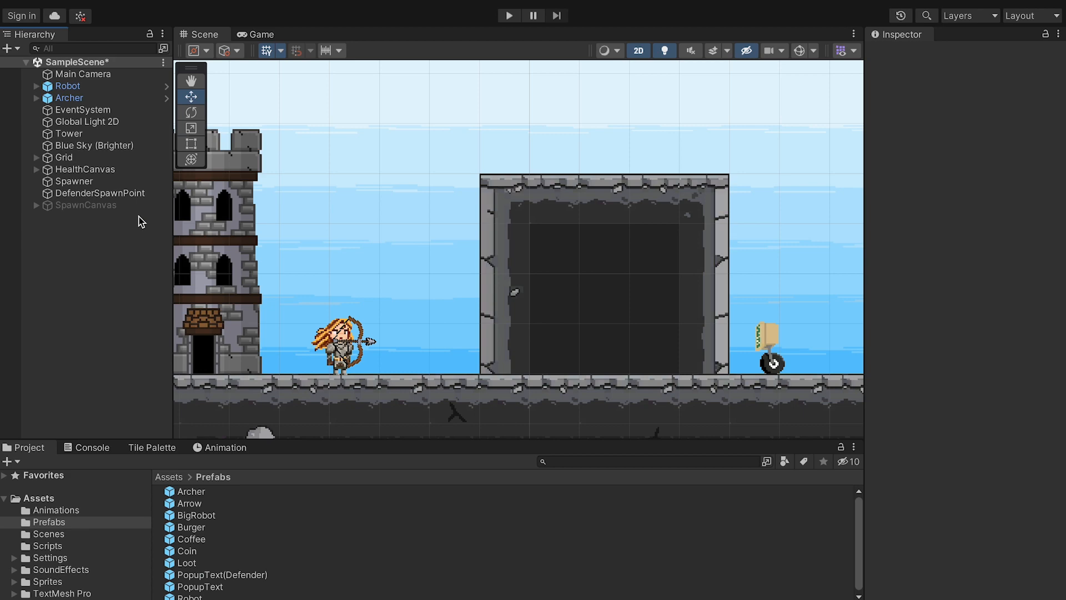
pyautogui.click(68, 87)
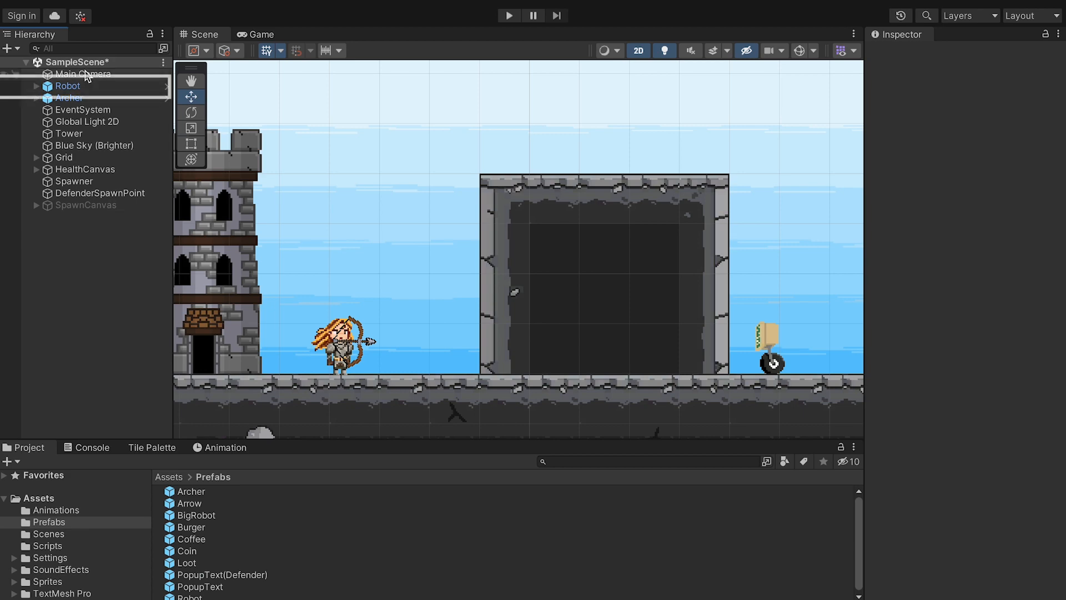
# - Fill the Robot's Loot To Drop list with Coffee, Coin and Burger and play-test
pyautogui.click(66, 86)
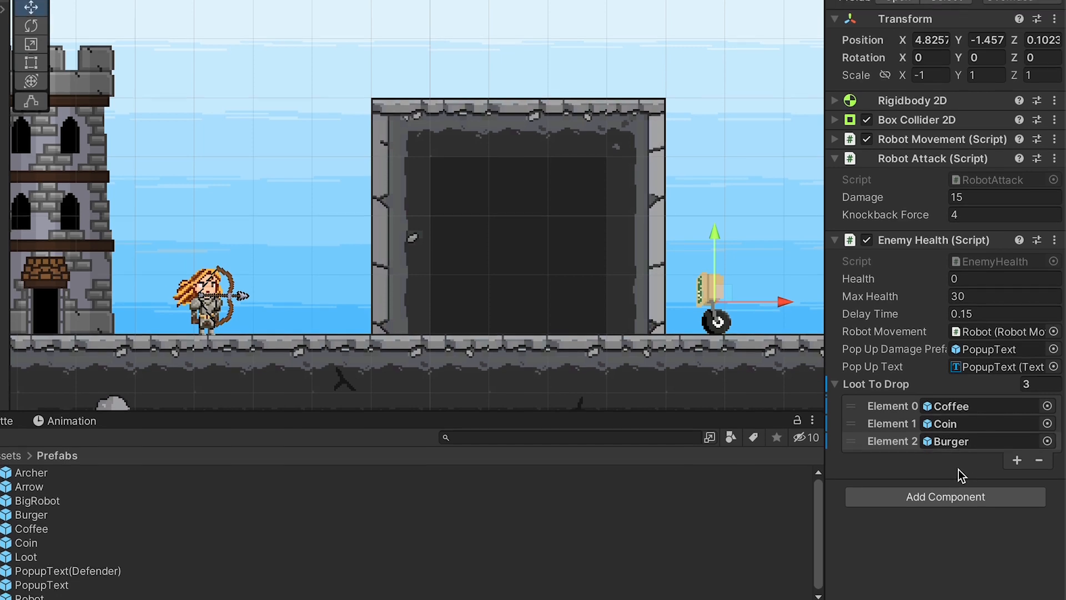
pyautogui.click(1011, 73)
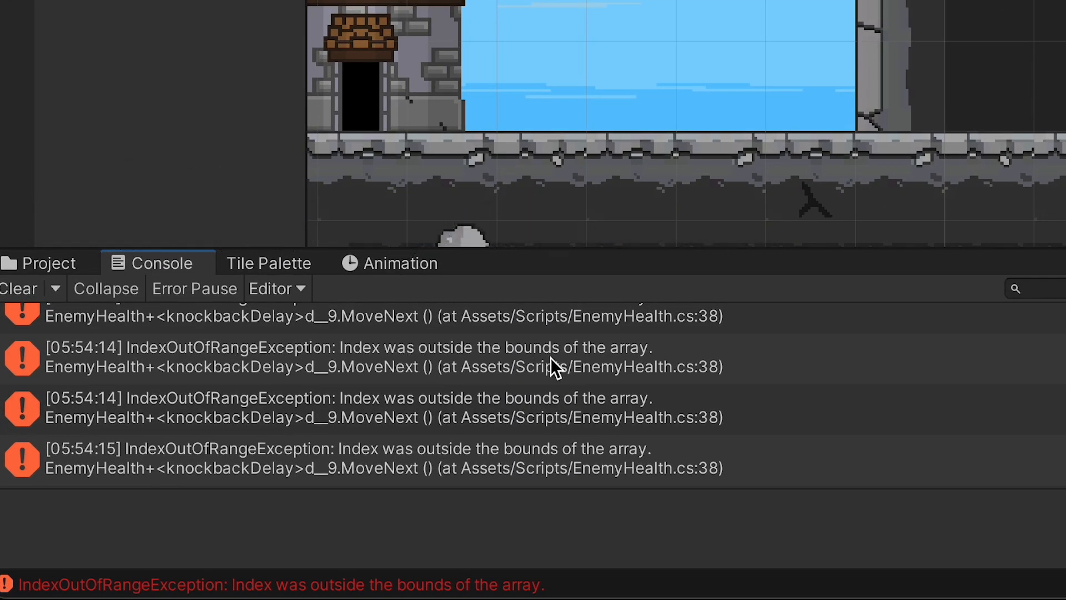
# - Browse the project assets to reach the Coffee loot prefab for editing
pyautogui.click(46, 263)
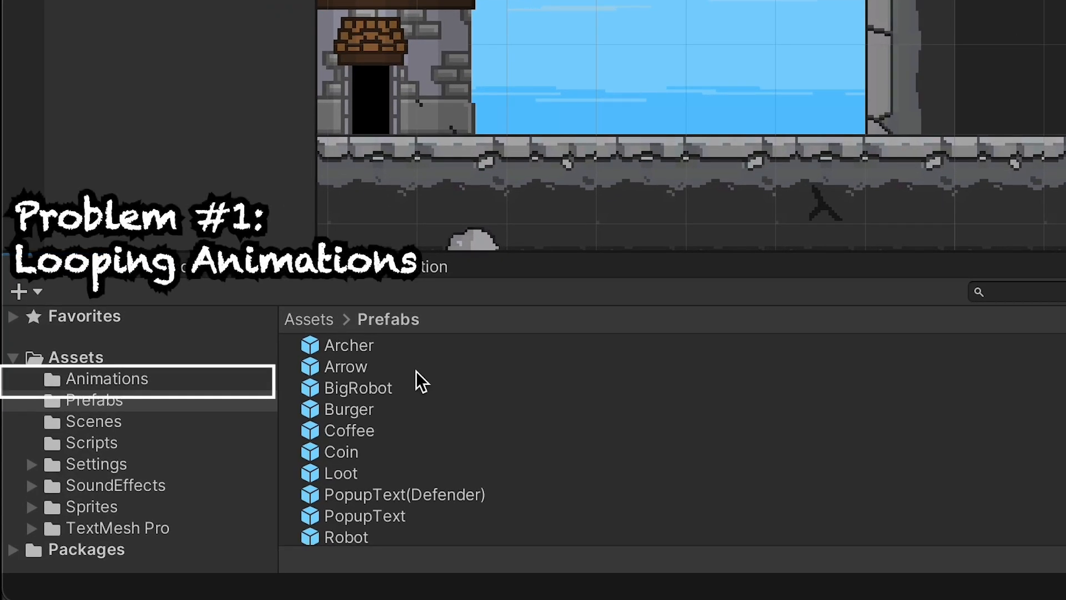
pyautogui.click(106, 378)
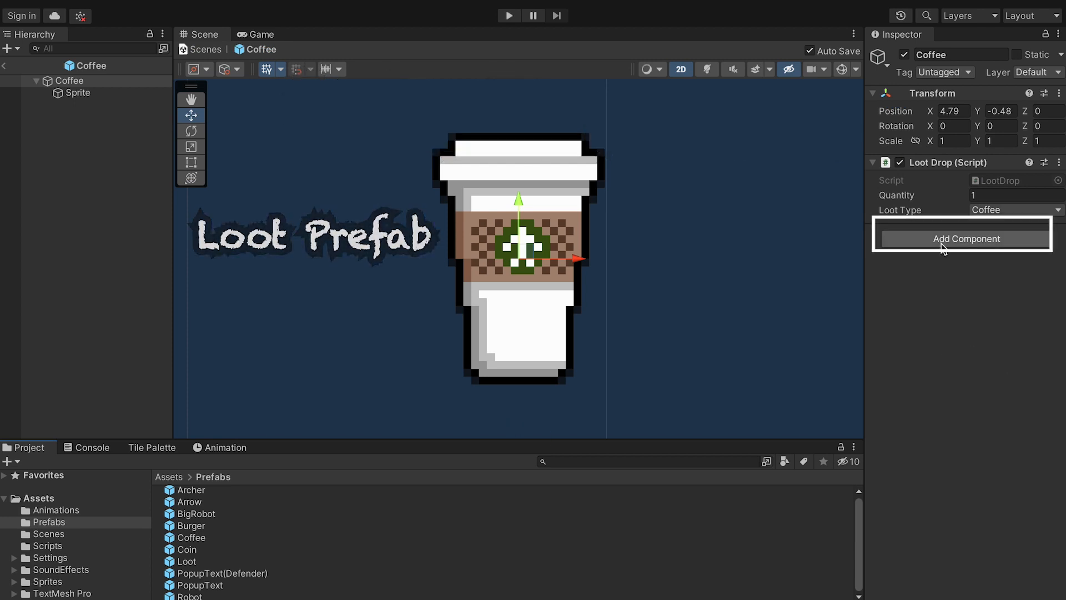
# - Add a Self Destruct component to the Coffee prefab with Destruct Time 1
pyautogui.click(966, 239)
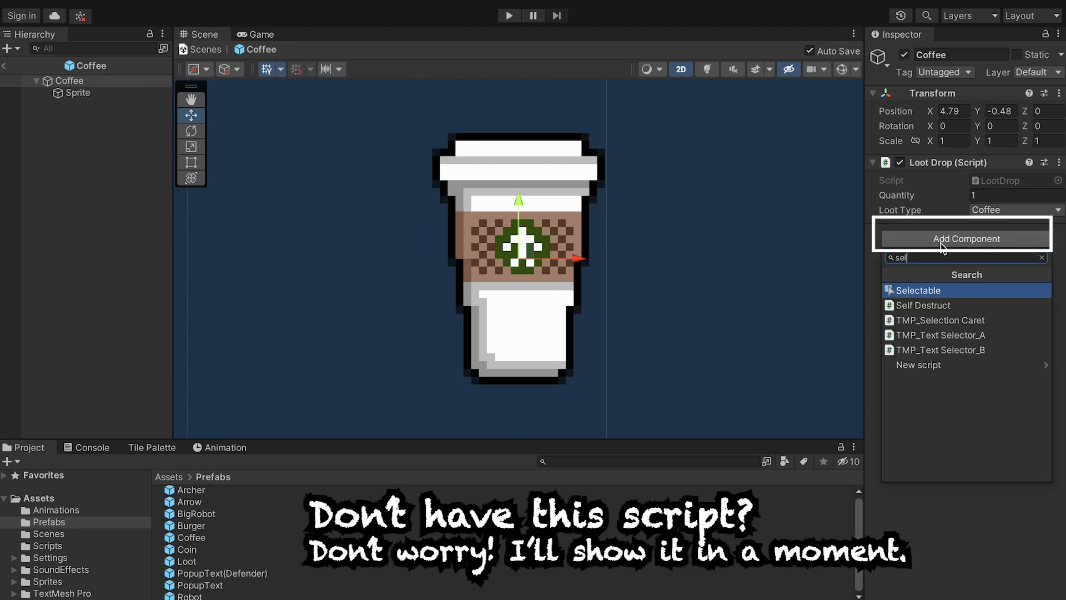
pyautogui.click(924, 304)
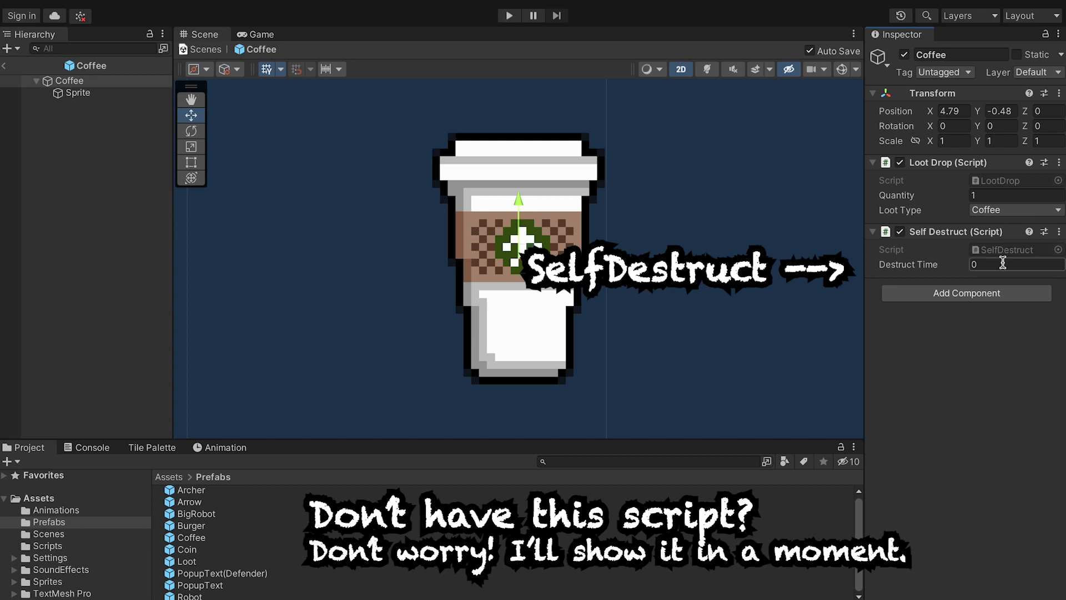
pyautogui.write('1')
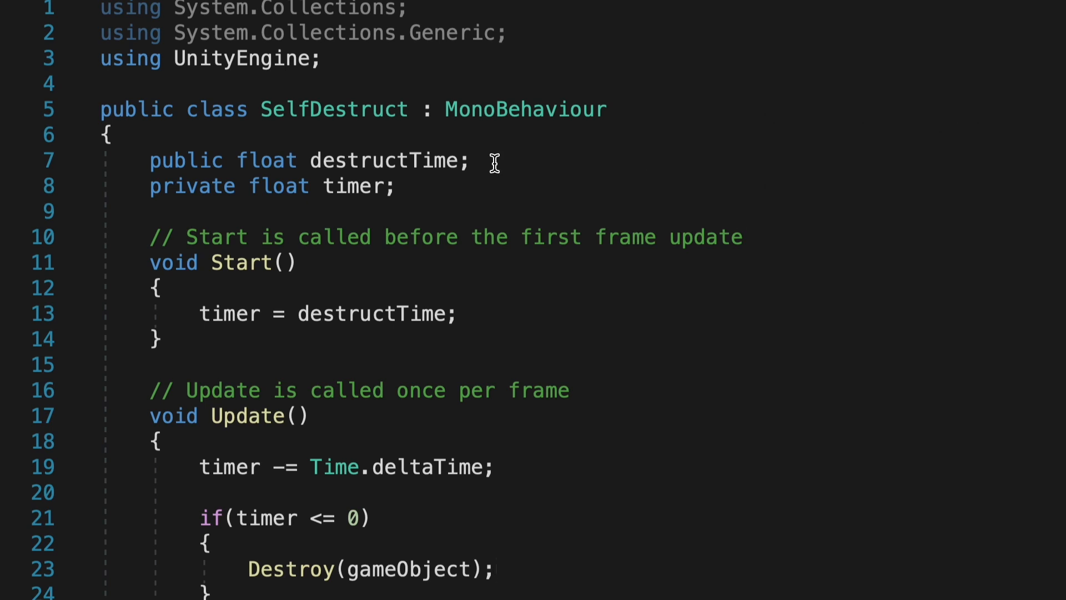
pyautogui.moveTo(487, 161)
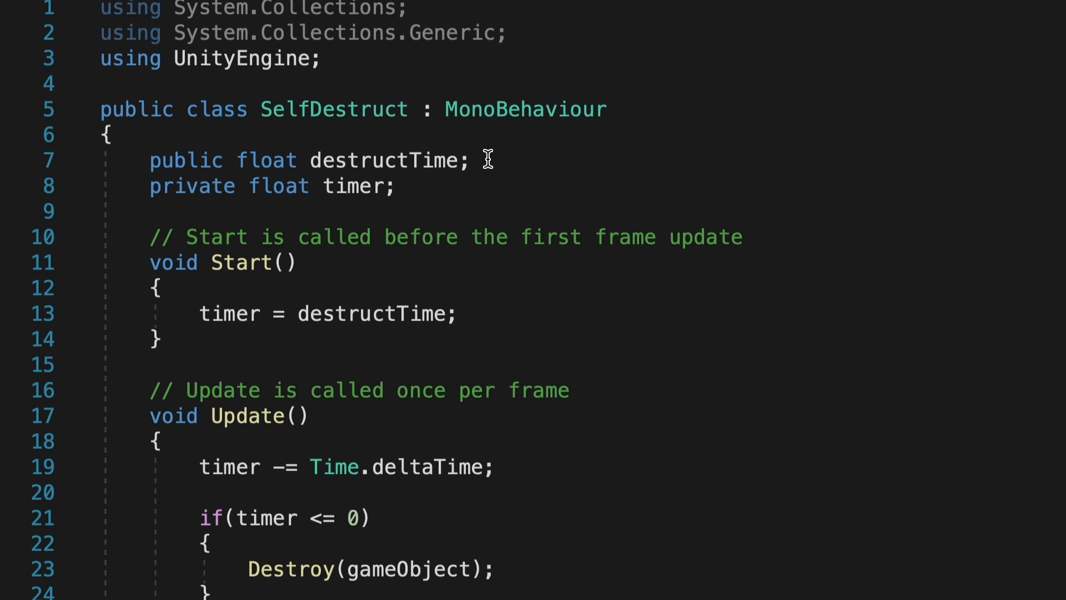
pyautogui.scroll(-3)
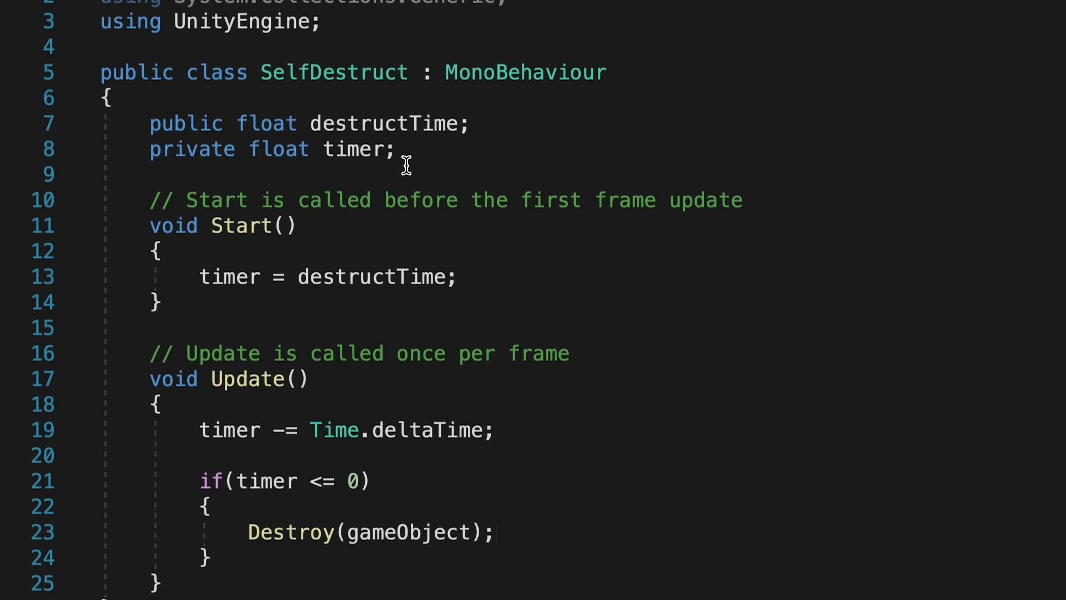
pyautogui.scroll(-3)
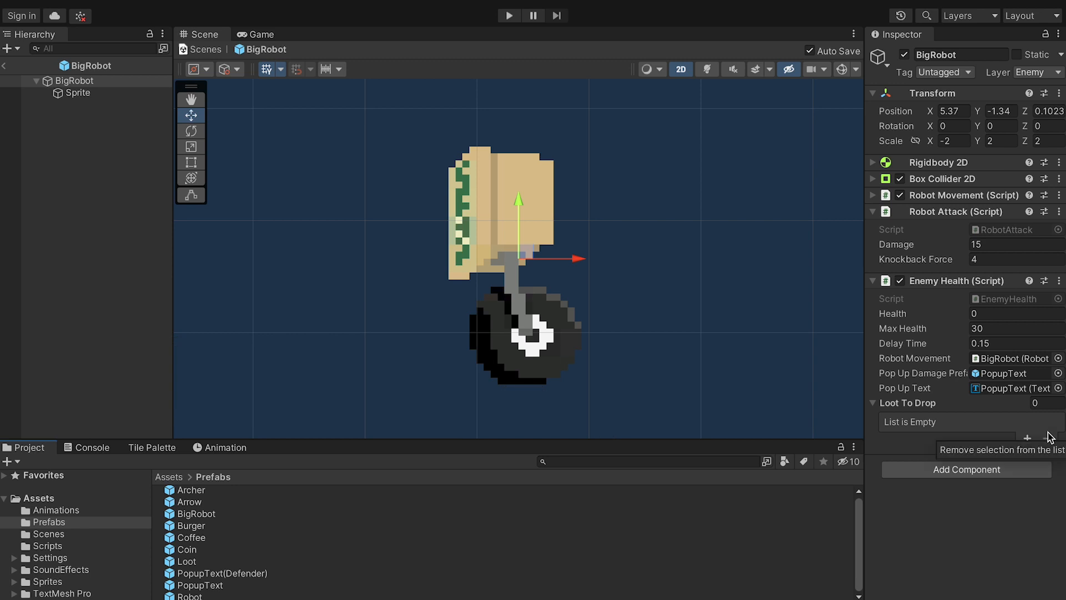
pyautogui.moveTo(315, 544)
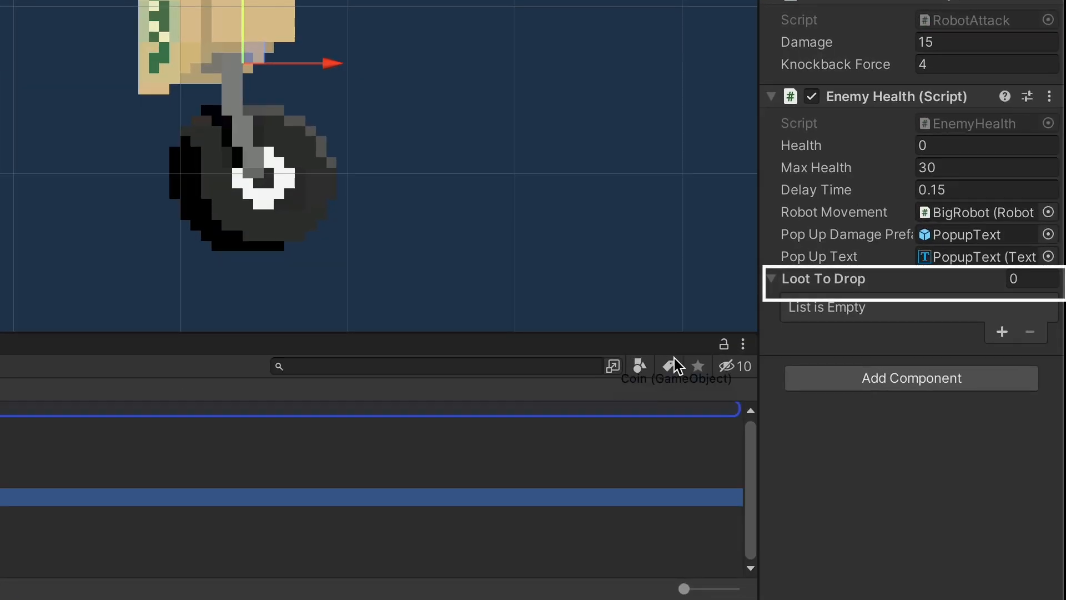
# - Check BigRobot's Loot To Drop list, run the game and deploy an Archer defender
pyautogui.click(1002, 331)
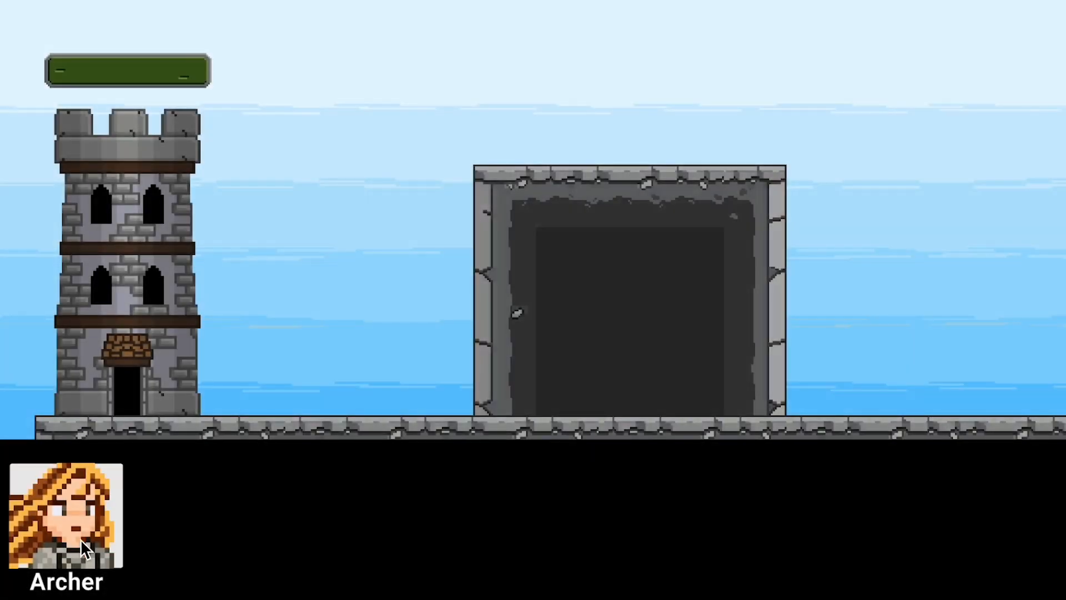
pyautogui.click(62, 524)
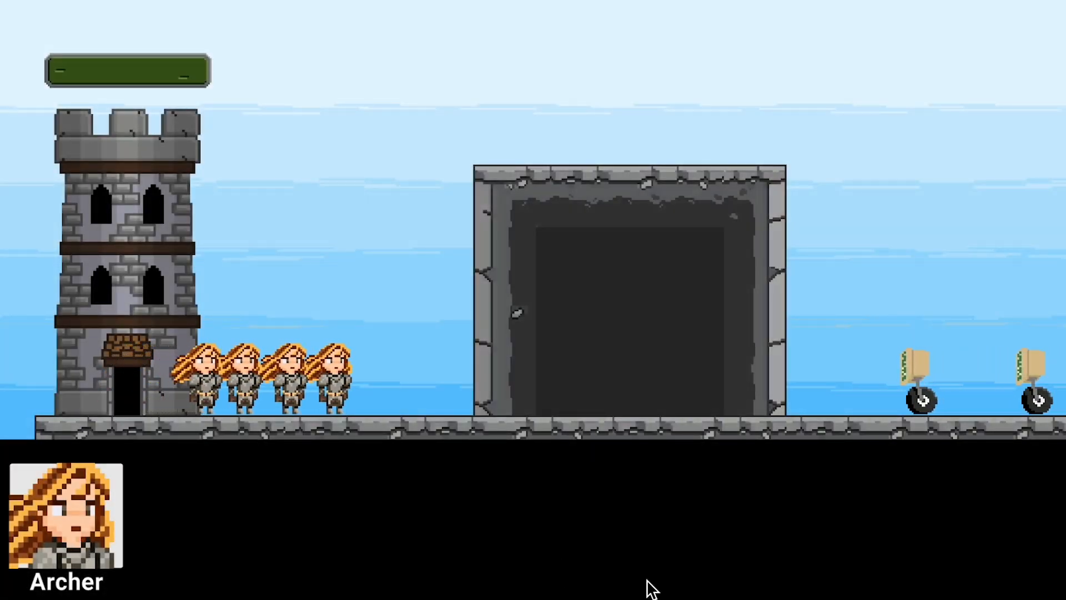